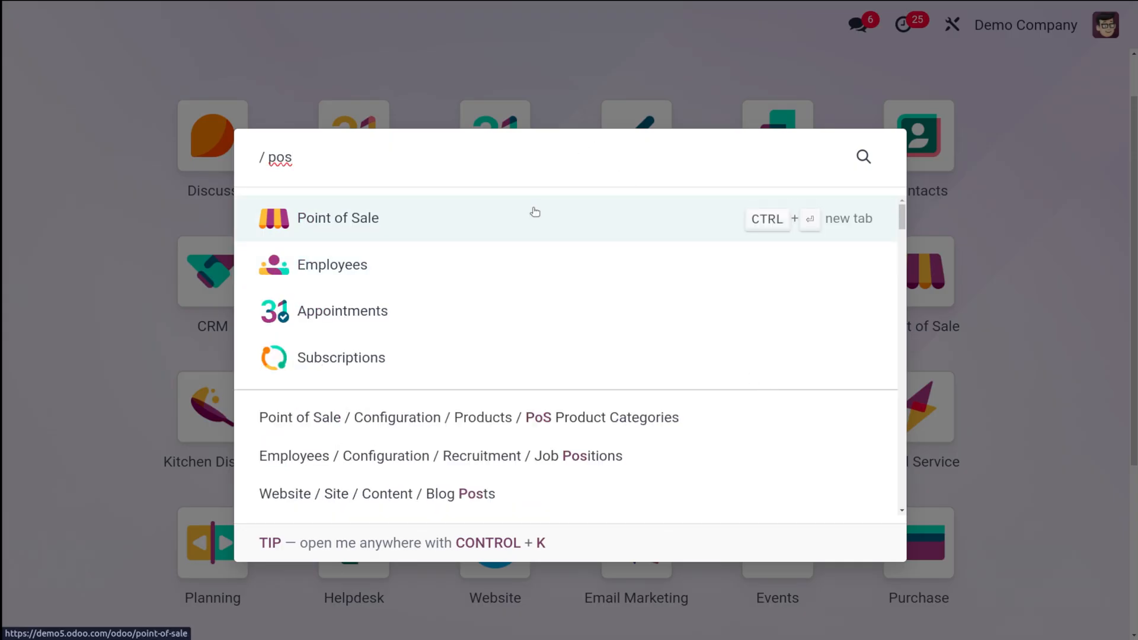
Open the Point of Sale app and open the Shop register.
{"action": "left_click", "coordinate": [338, 218]}
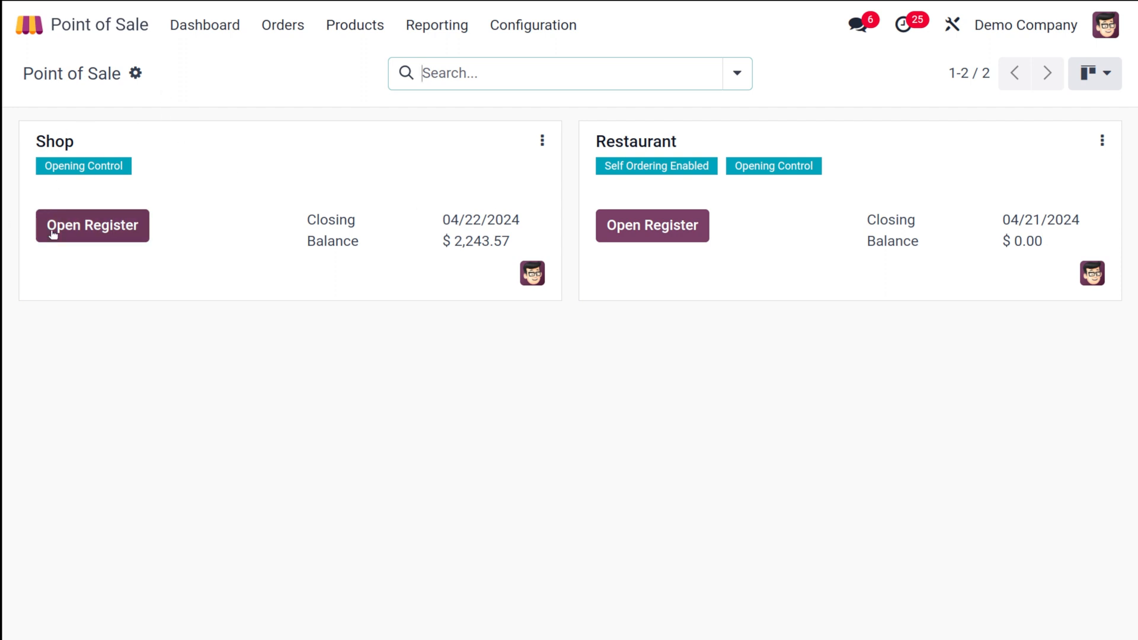
{"action": "left_click", "coordinate": [91, 225]}
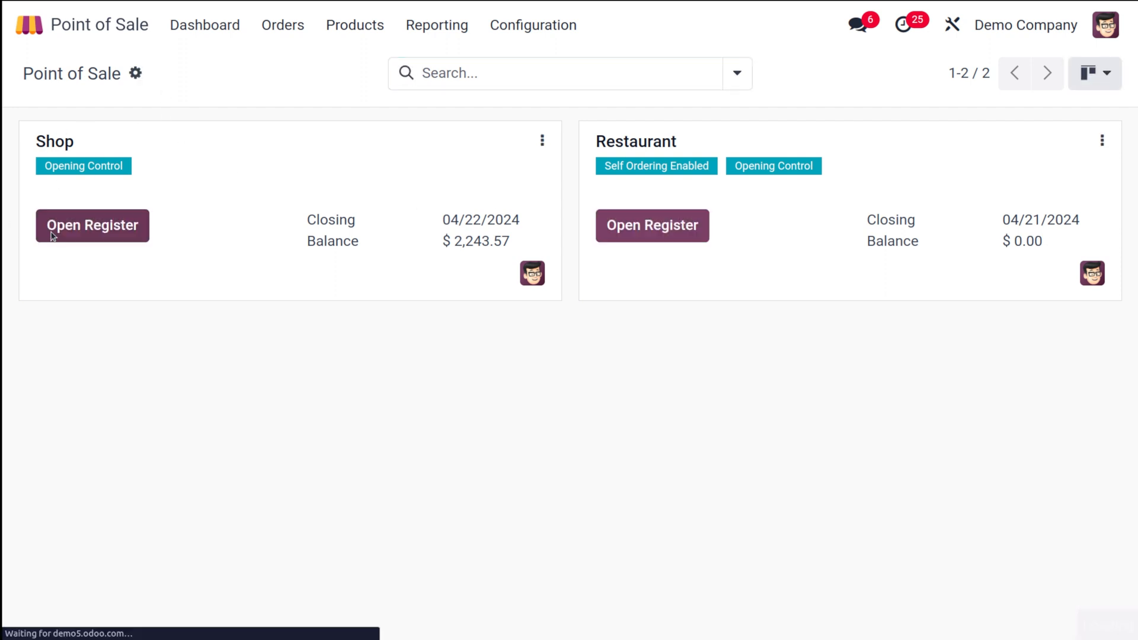
Open the Shop session with 2,243.57 opening cash and delete the leftover Cabinet with Doors line.
{"action": "left_click", "coordinate": [92, 225]}
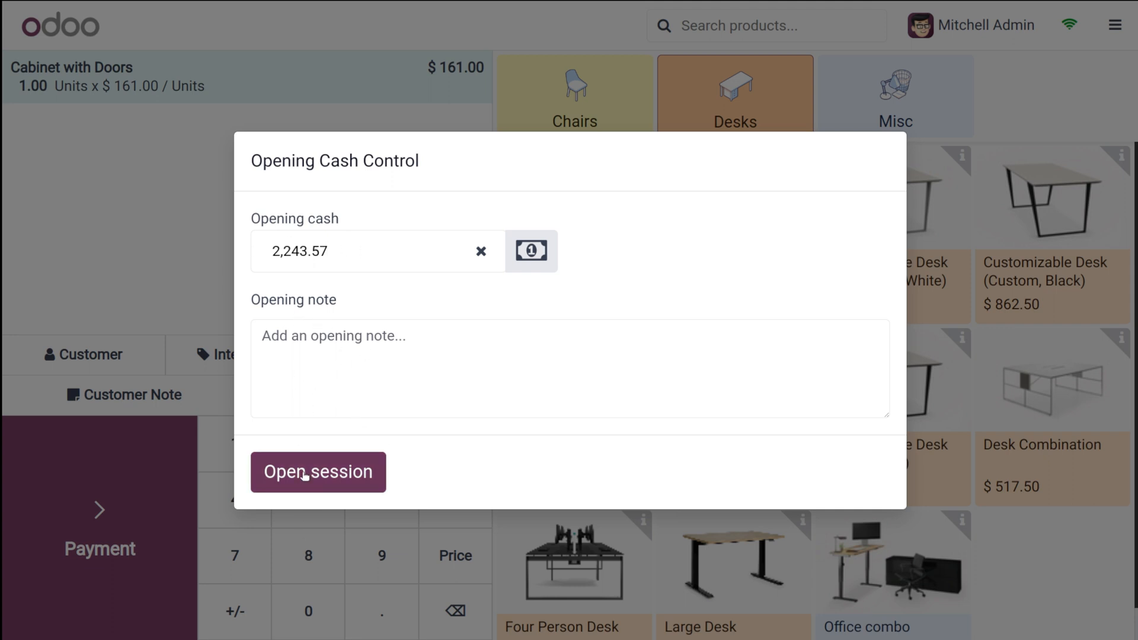
{"action": "left_click", "coordinate": [317, 472]}
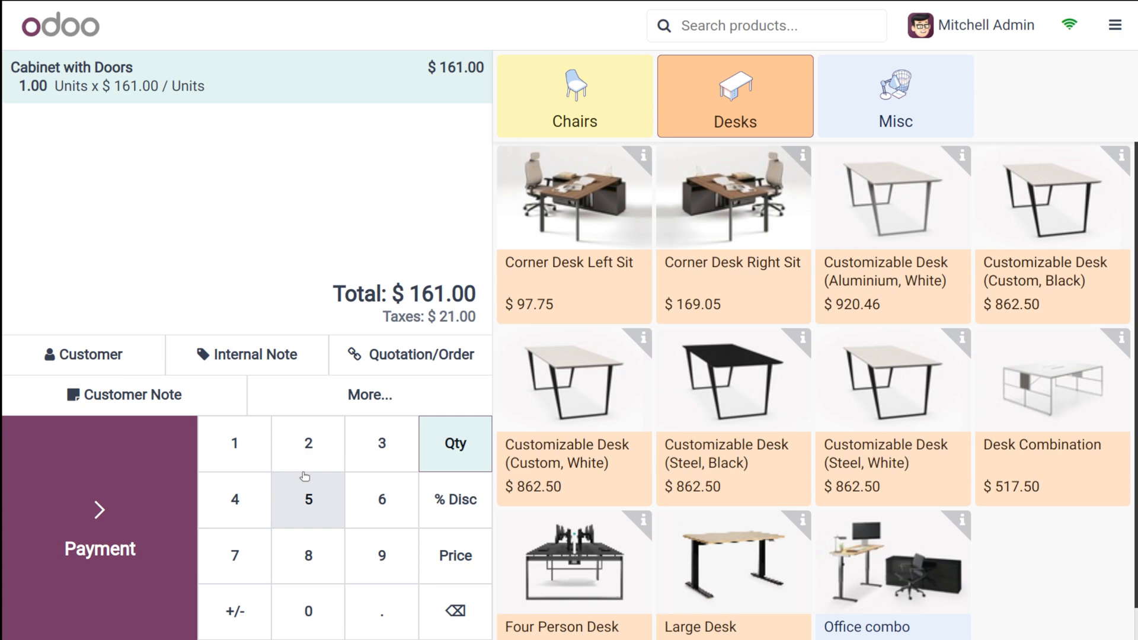
{"action": "mouse_move", "coordinate": [456, 555]}
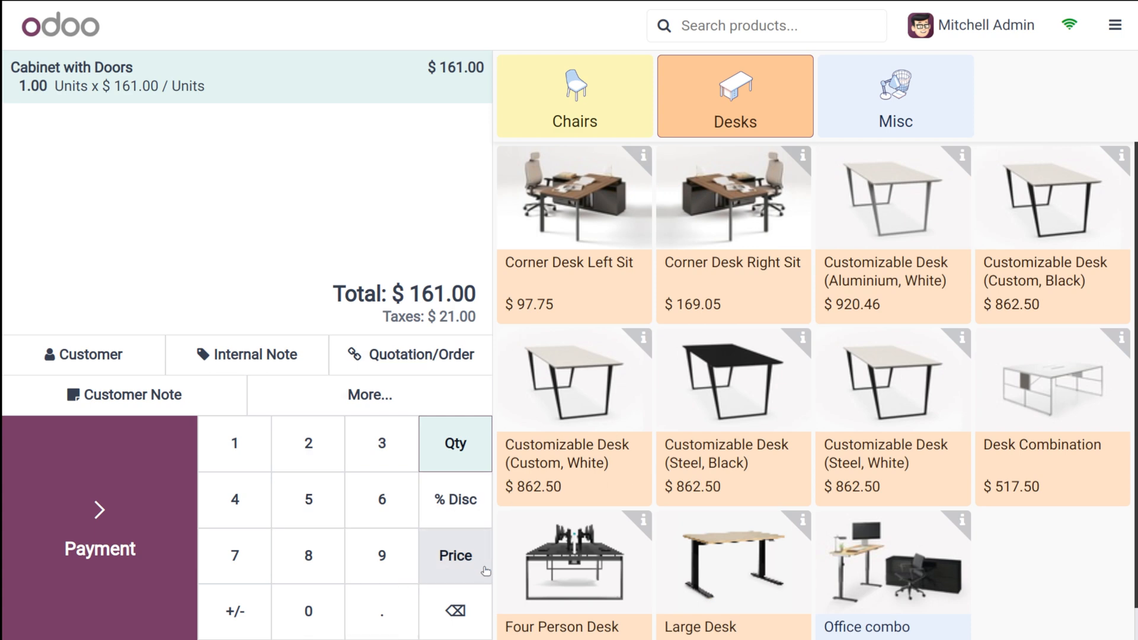
{"action": "left_click", "coordinate": [455, 610]}
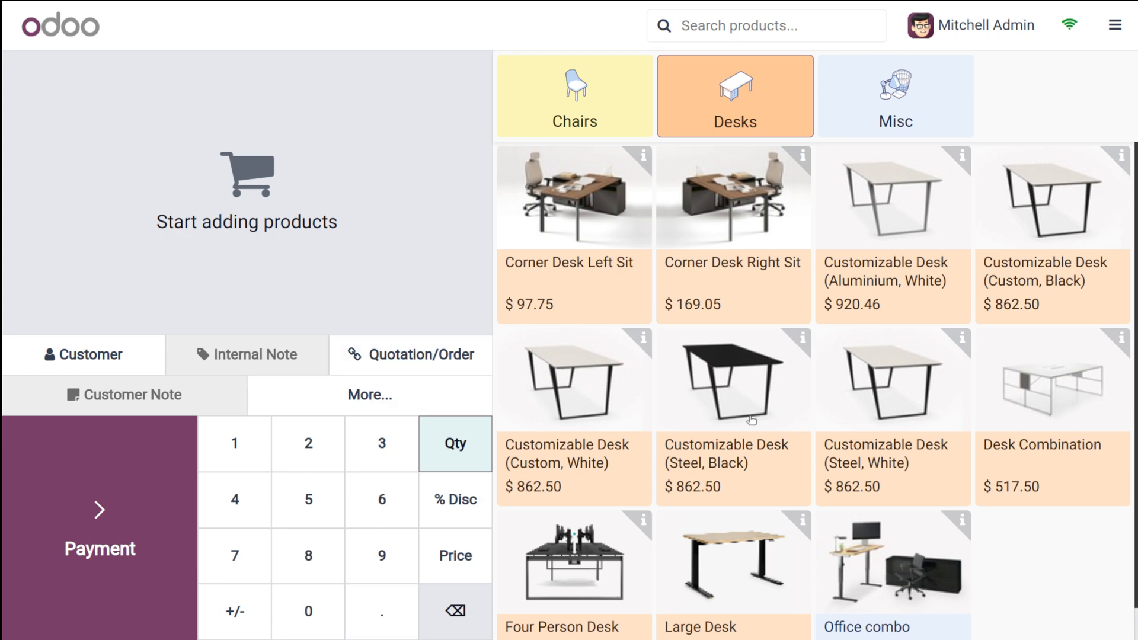
Add one Customizable Desk (Steel, Black) for $862.50 and go full screen.
{"action": "left_click", "coordinate": [733, 378]}
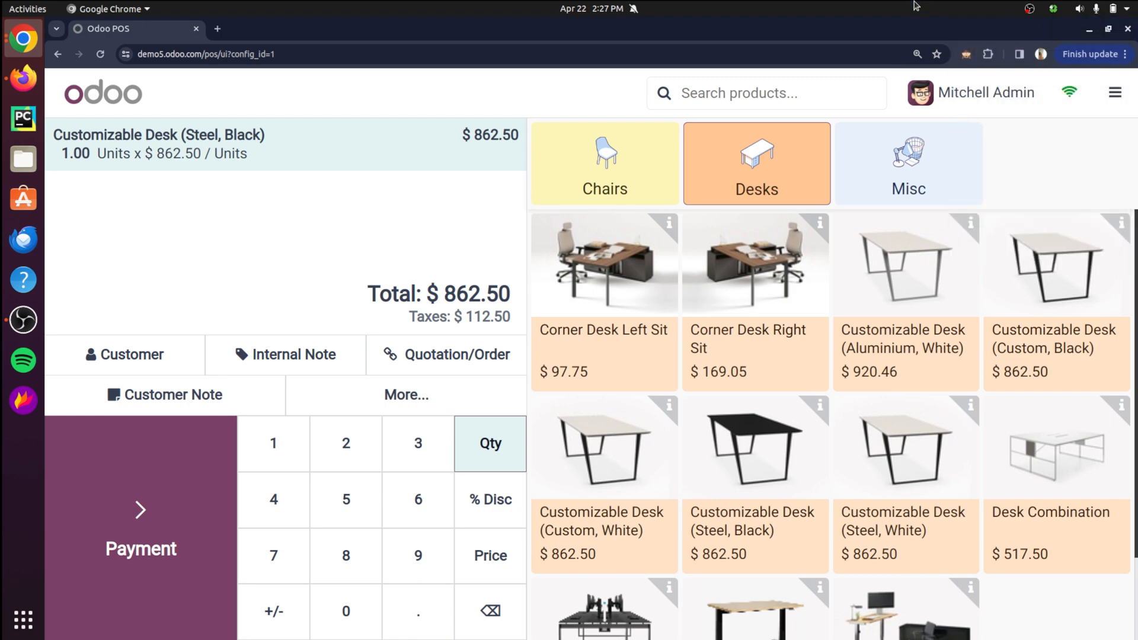
{"action": "key", "text": "F11"}
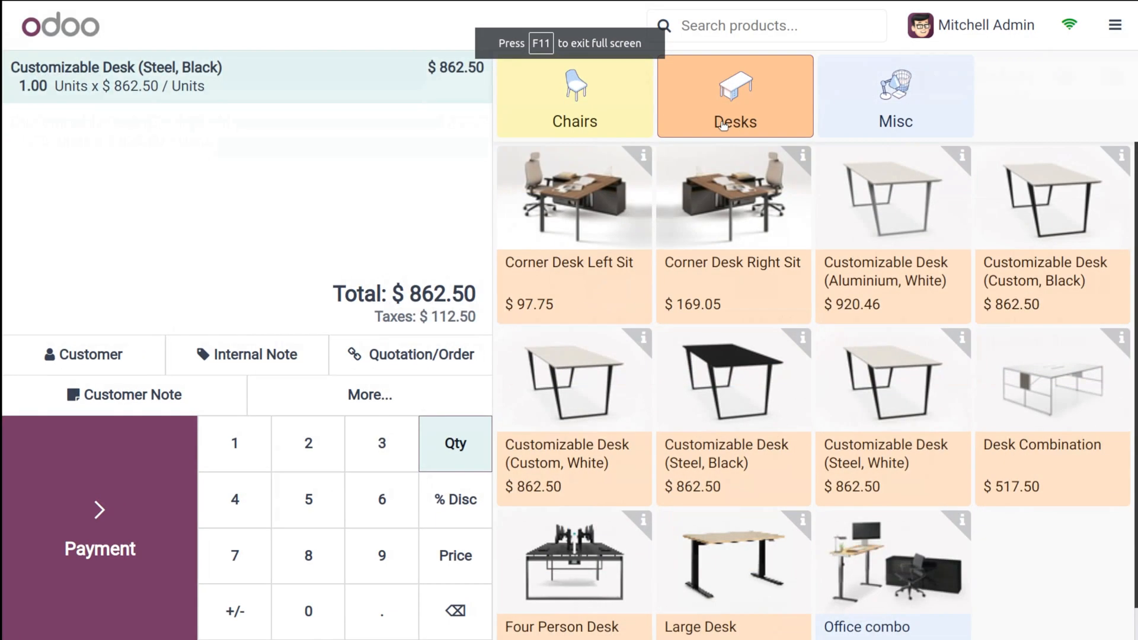
Pay the $862.50 desk order by Bank, continuing with limited functionality when offline.
{"action": "left_click", "coordinate": [100, 529]}
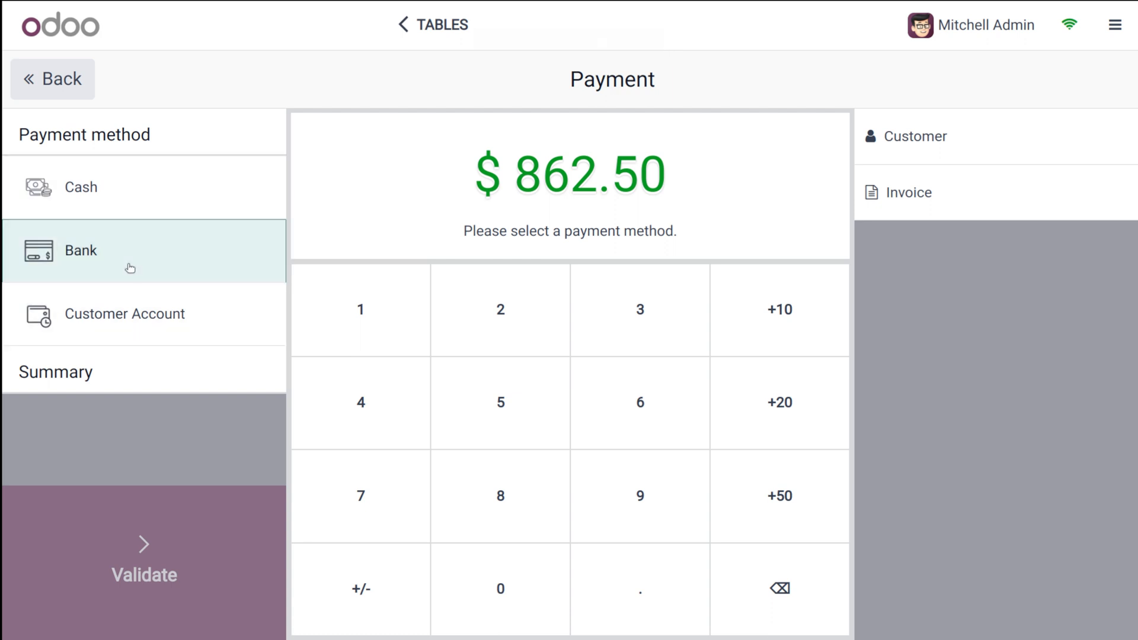
{"action": "left_click", "coordinate": [131, 250]}
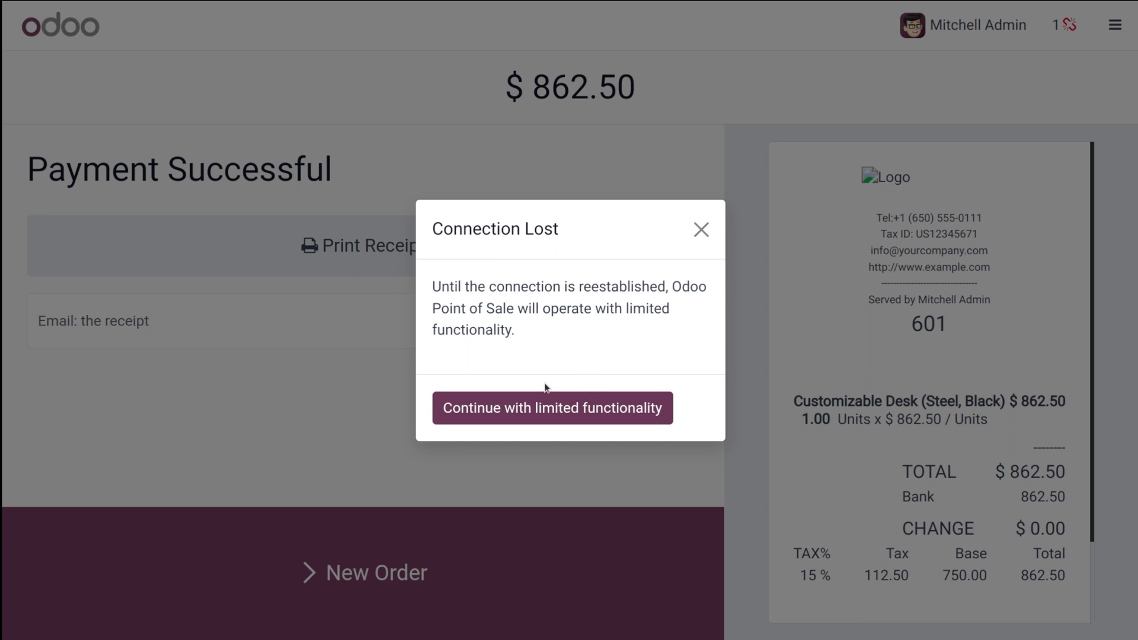
{"action": "mouse_move", "coordinate": [585, 446]}
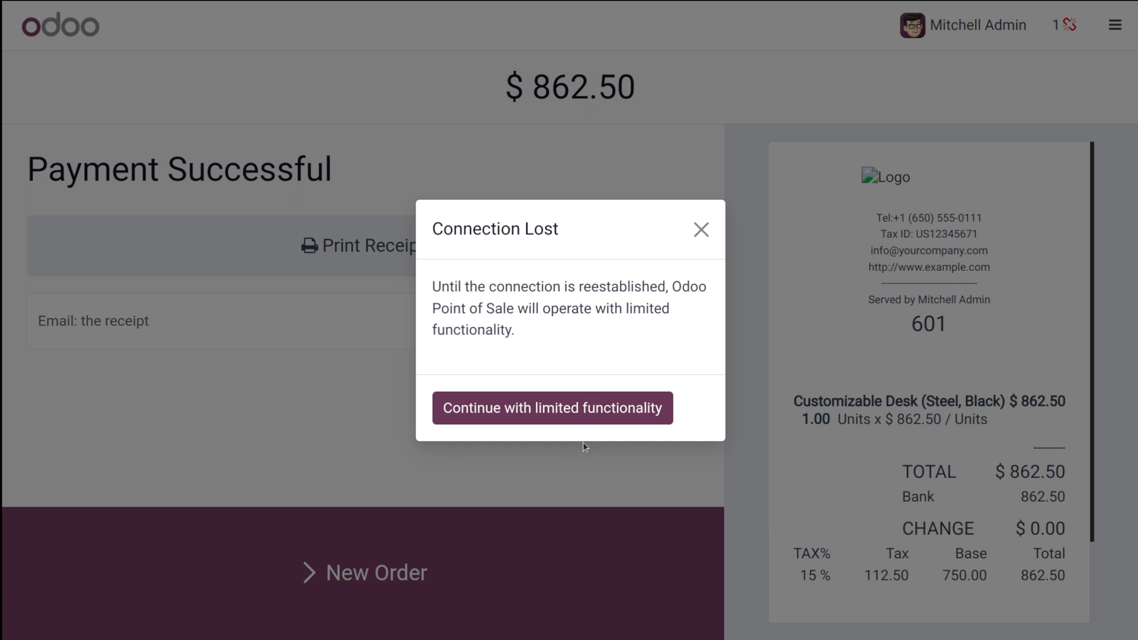
{"action": "mouse_move", "coordinate": [582, 427]}
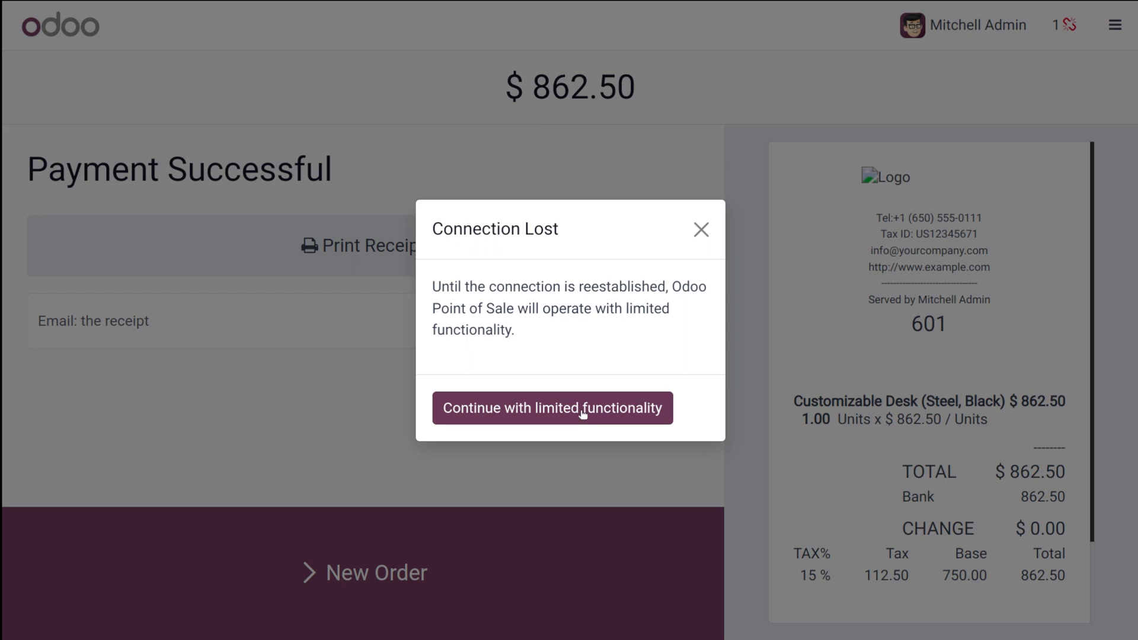
{"action": "left_click", "coordinate": [552, 408]}
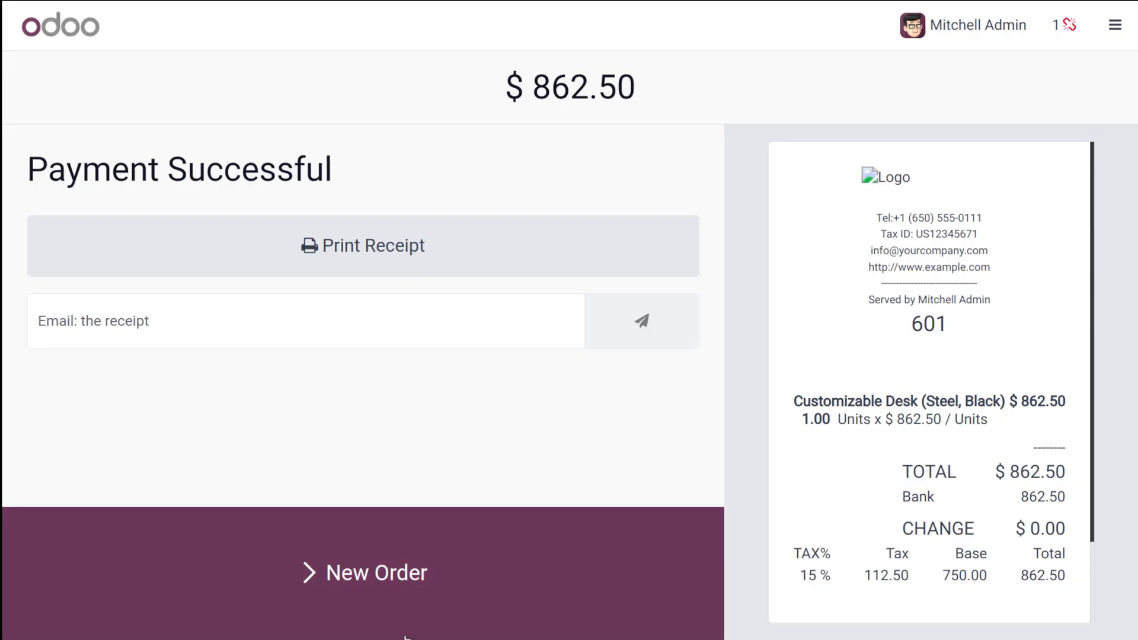
Ring up a new order of one Conference Chair (Aluminium), $45.31, paid by Bank.
{"action": "left_click", "coordinate": [363, 573]}
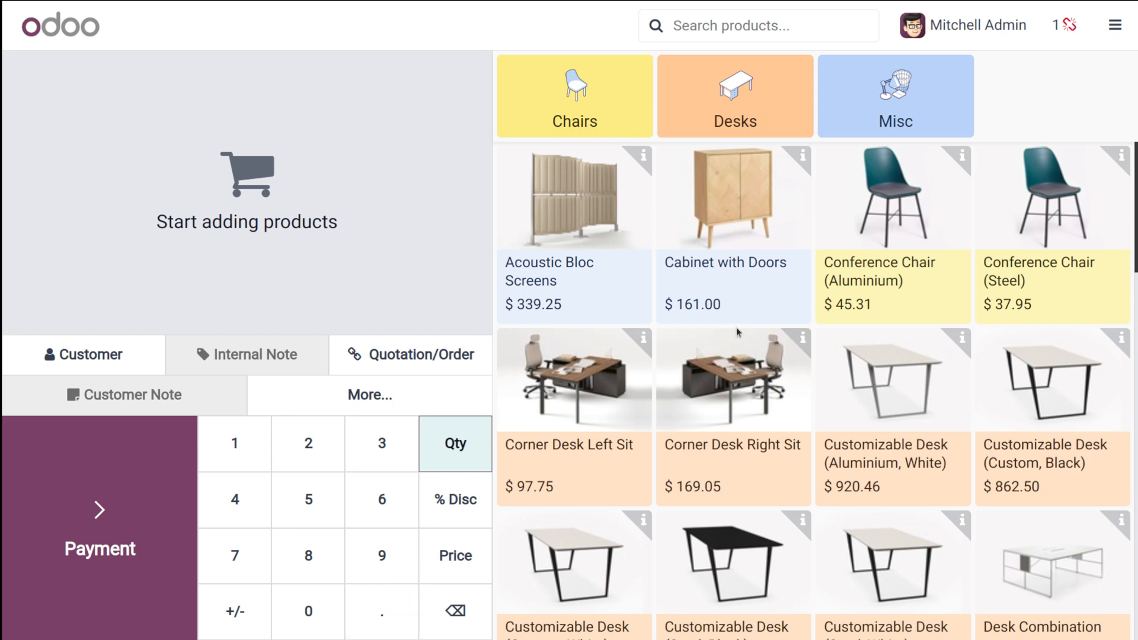
{"action": "left_click", "coordinate": [893, 198]}
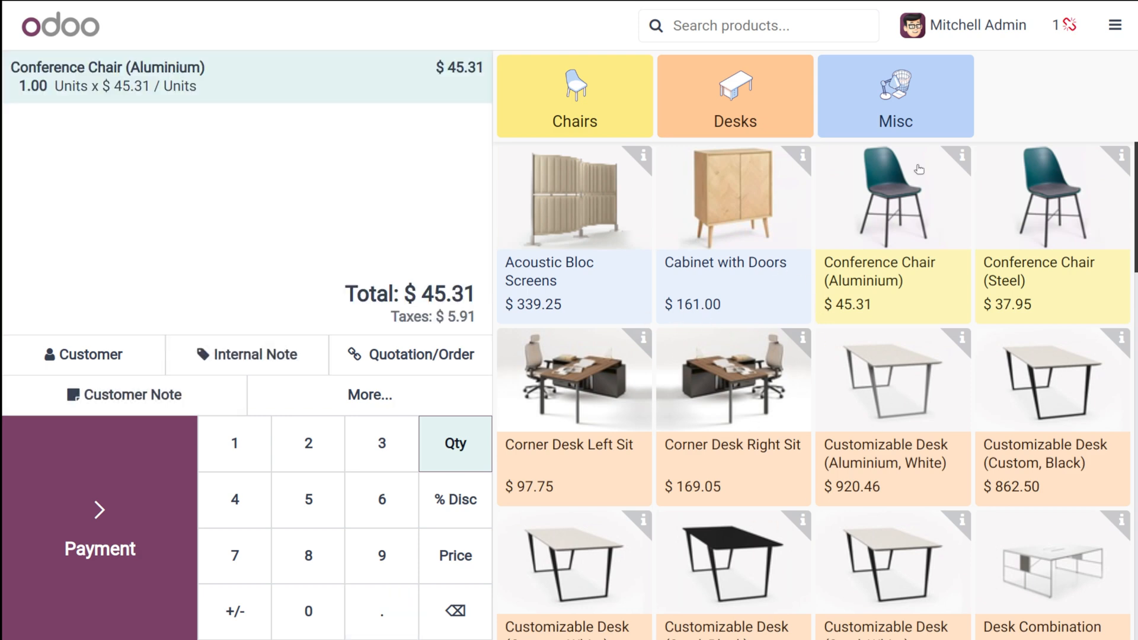
{"action": "left_click", "coordinate": [99, 534]}
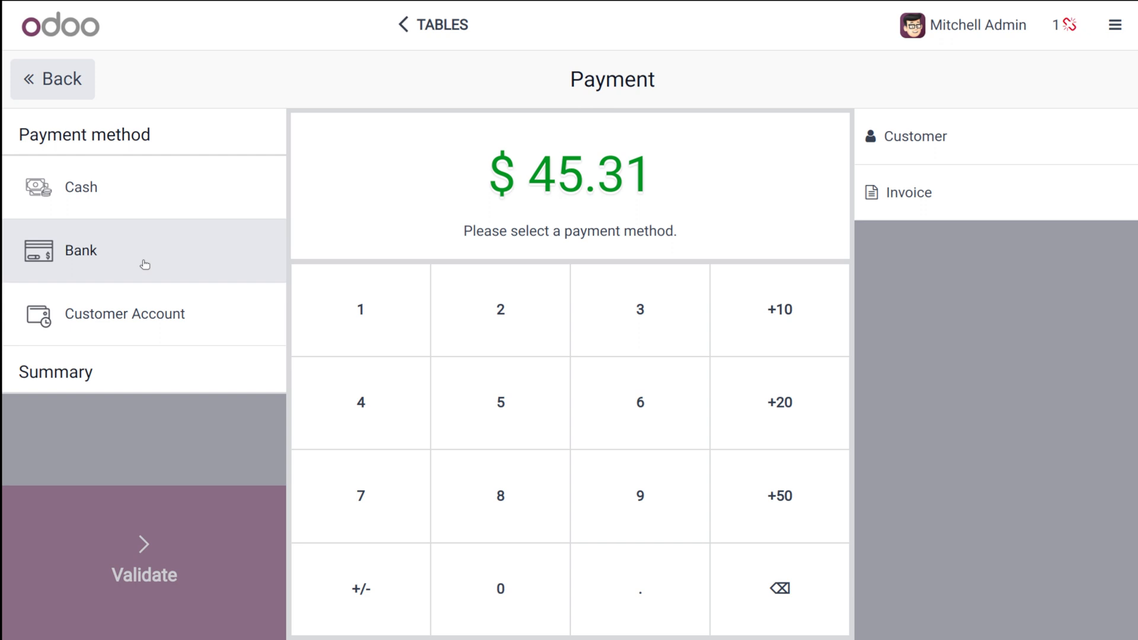
{"action": "left_click", "coordinate": [143, 562]}
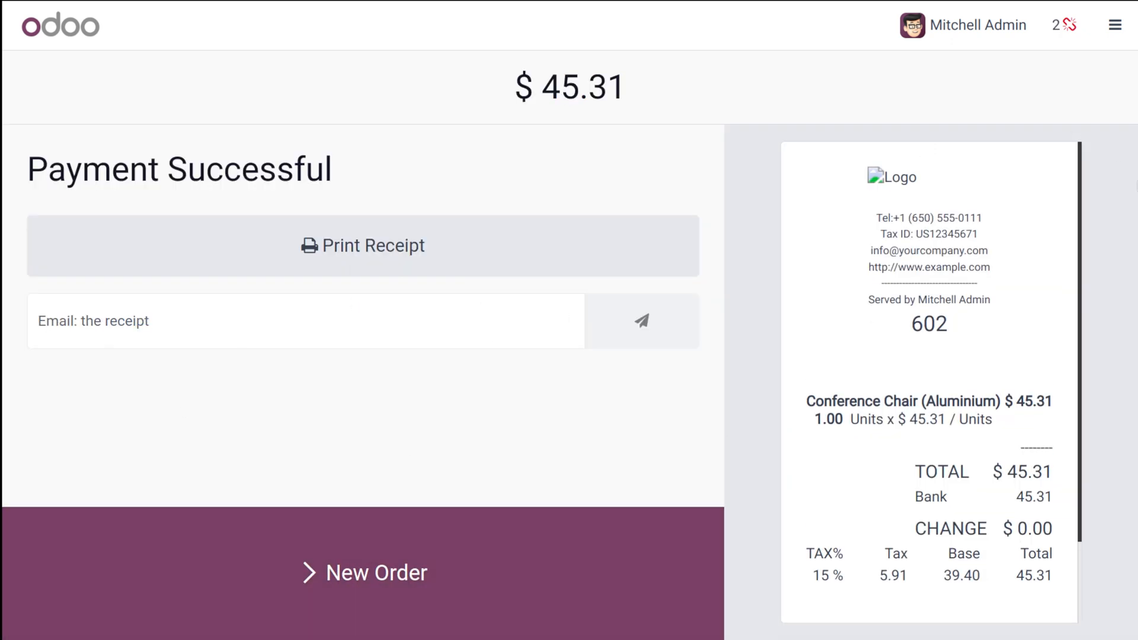
{"action": "mouse_move", "coordinate": [1015, 130]}
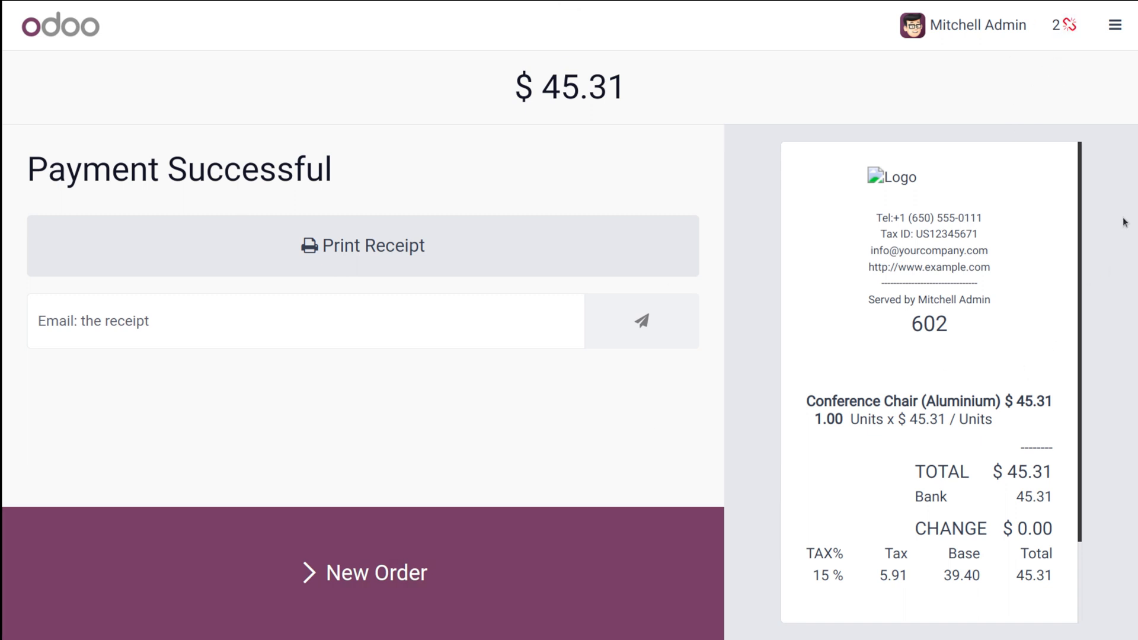
Ring up a new order of one Large Desk, $2,068.85, paid by Bank.
{"action": "left_click", "coordinate": [363, 572]}
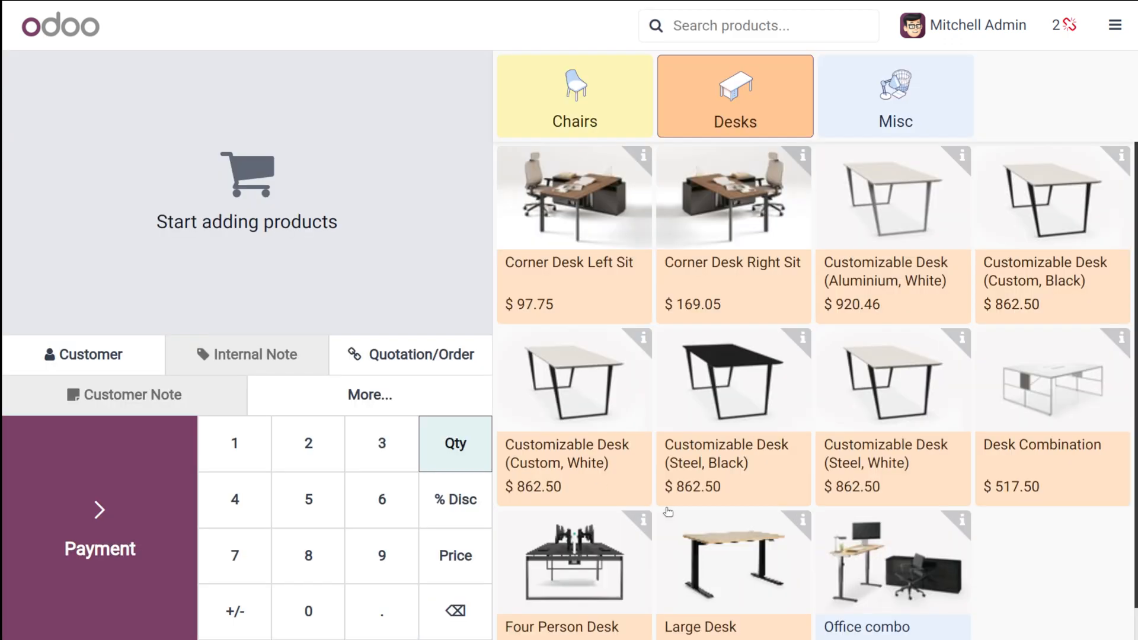
{"action": "left_click", "coordinate": [734, 567]}
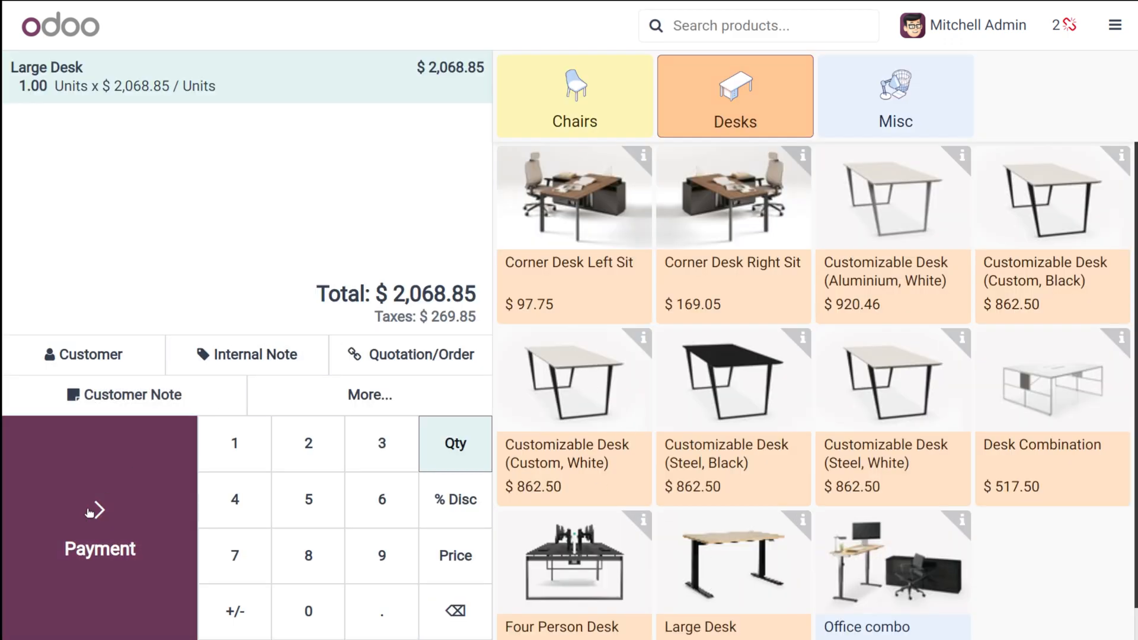
{"action": "left_click", "coordinate": [99, 530]}
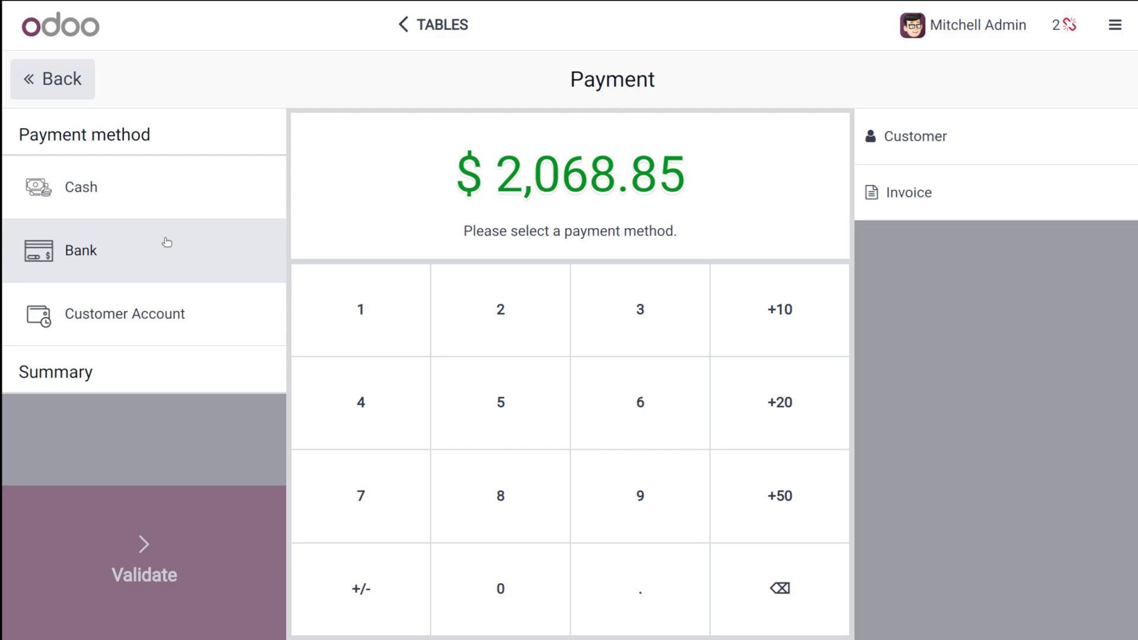
{"action": "left_click", "coordinate": [143, 563]}
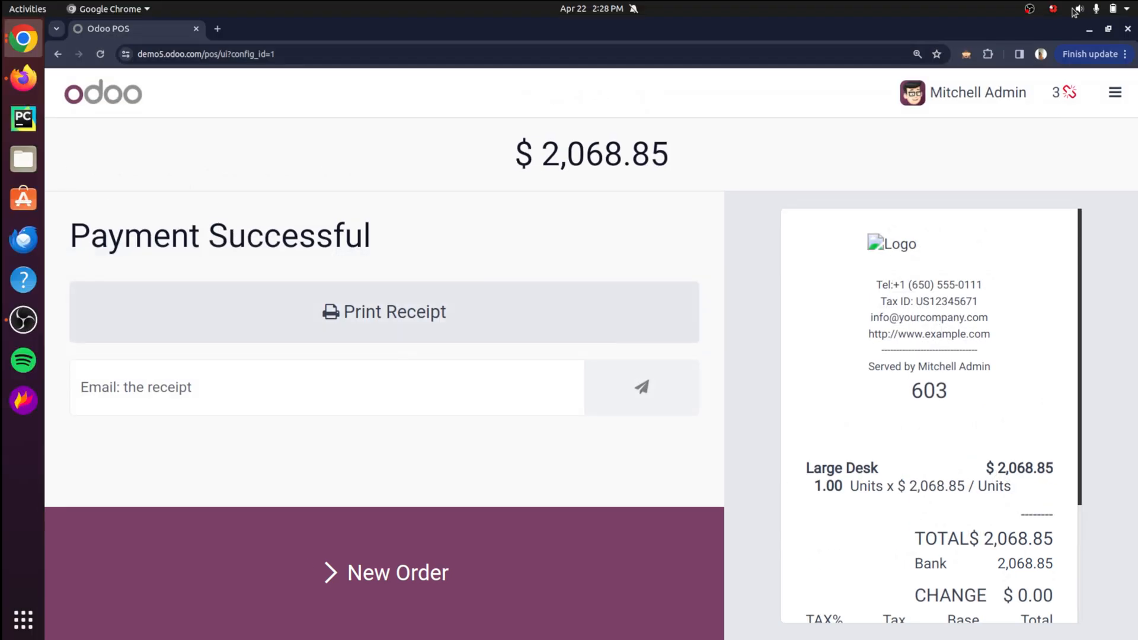
Turn Wi-Fi back on so the three offline orders sync, in full screen.
{"action": "left_click", "coordinate": [1099, 9]}
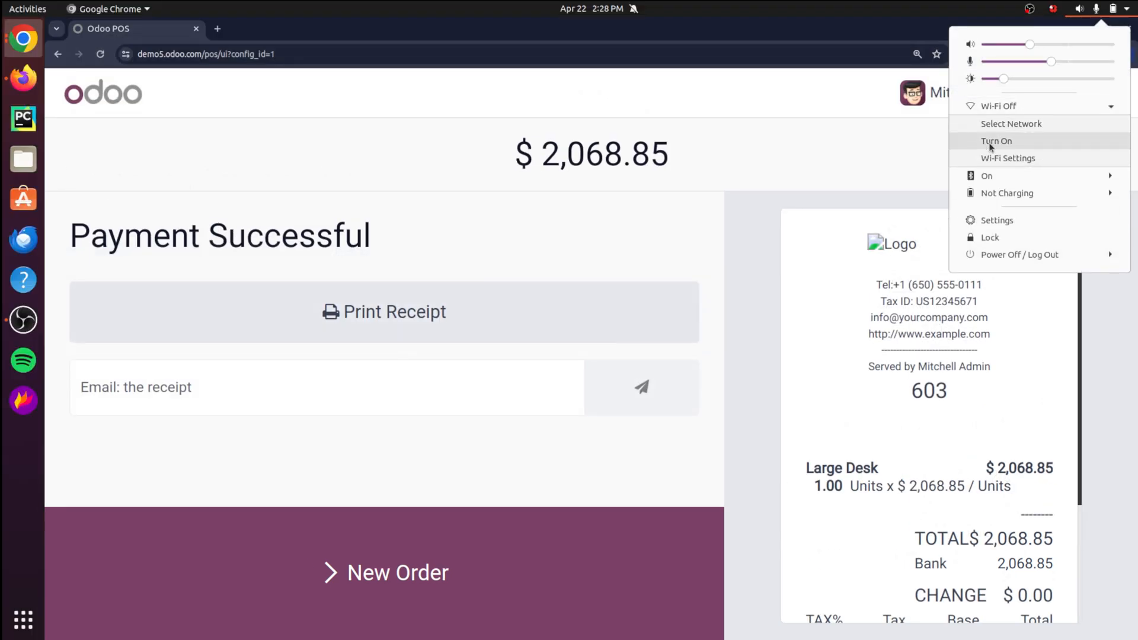
{"action": "left_click", "coordinate": [757, 316]}
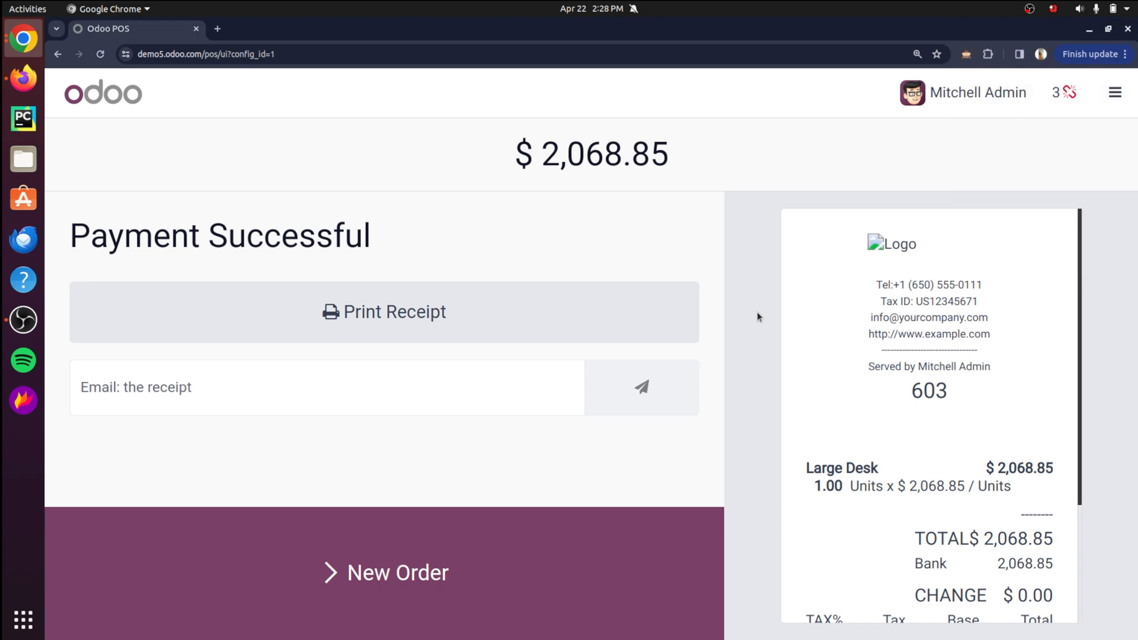
{"action": "key", "text": "F11"}
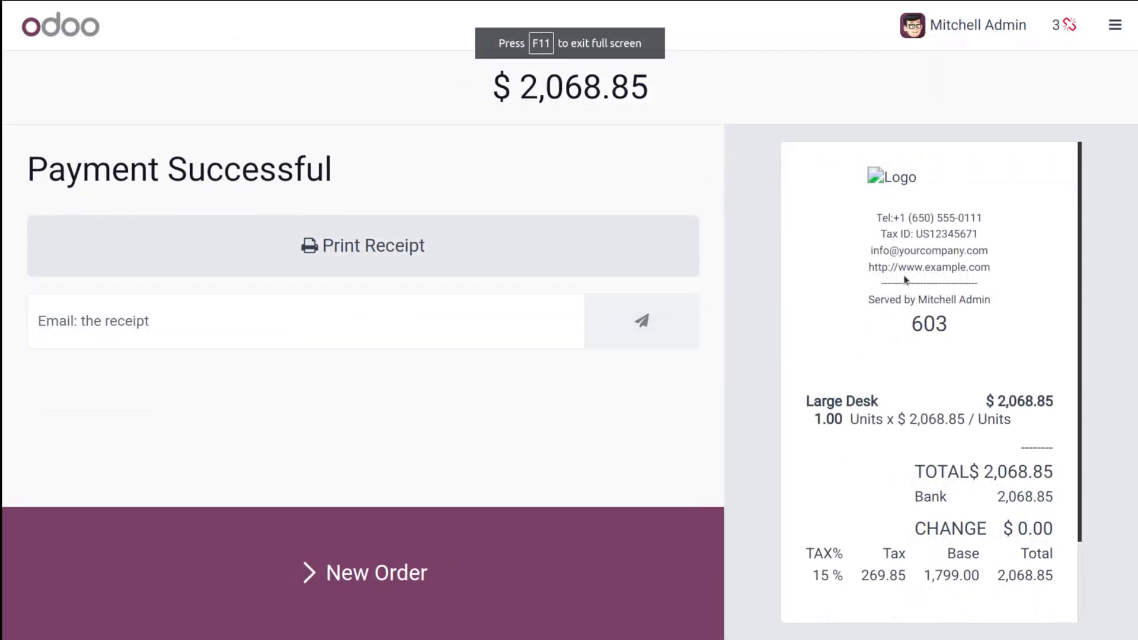
{"action": "mouse_move", "coordinate": [1070, 58]}
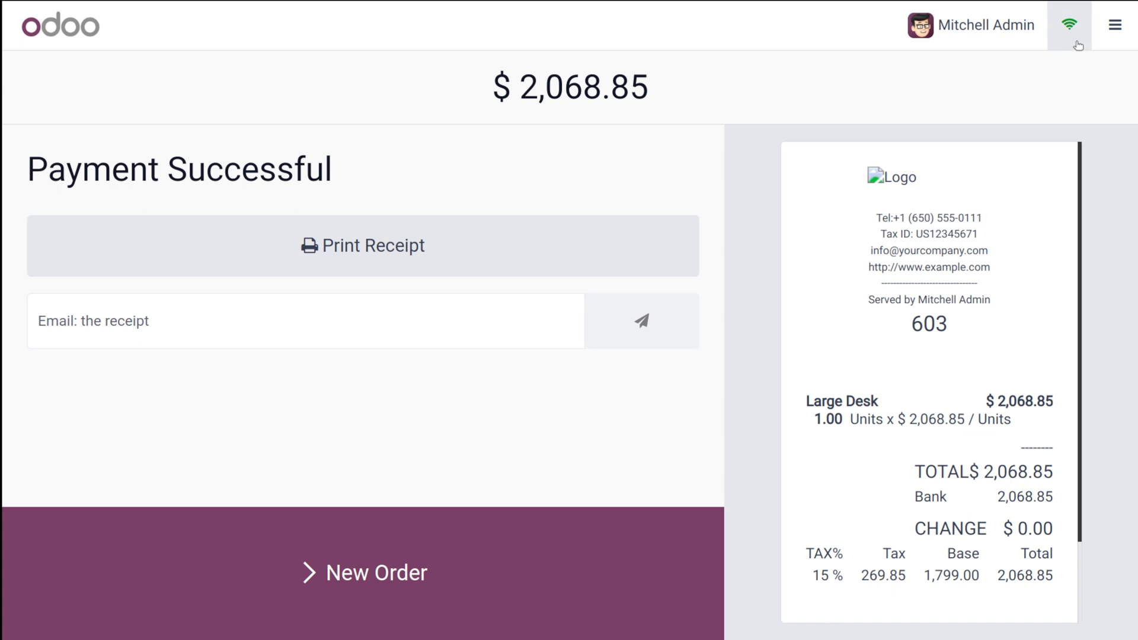
{"action": "left_click", "coordinate": [1116, 25]}
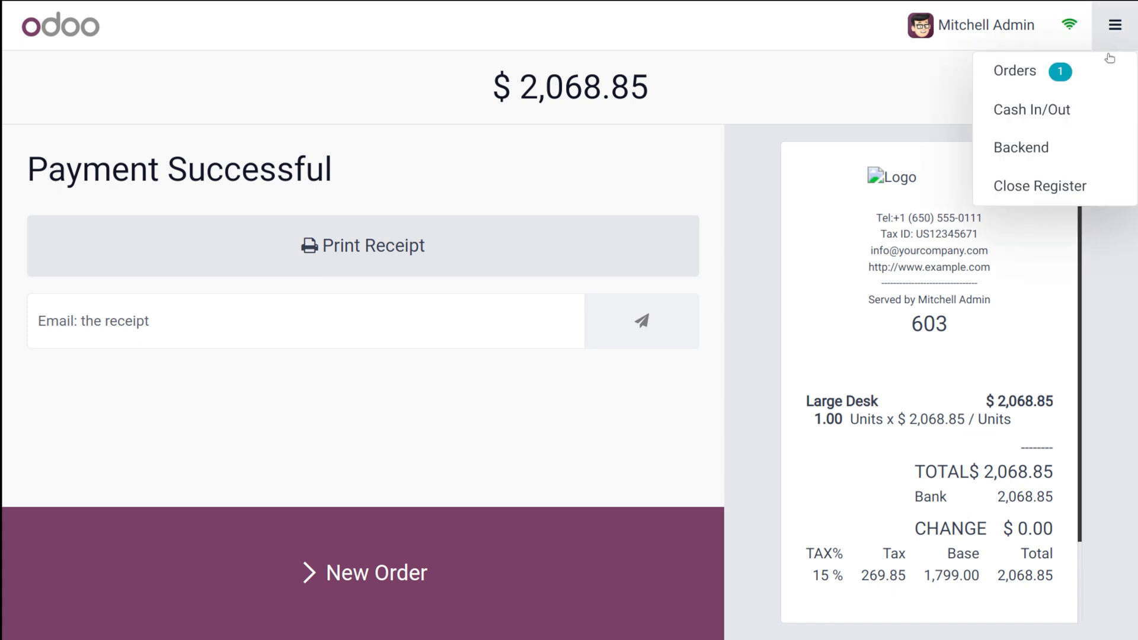
Close the Shop register with 2,500 cash counted, accepting the payments difference.
{"action": "left_click", "coordinate": [1041, 186]}
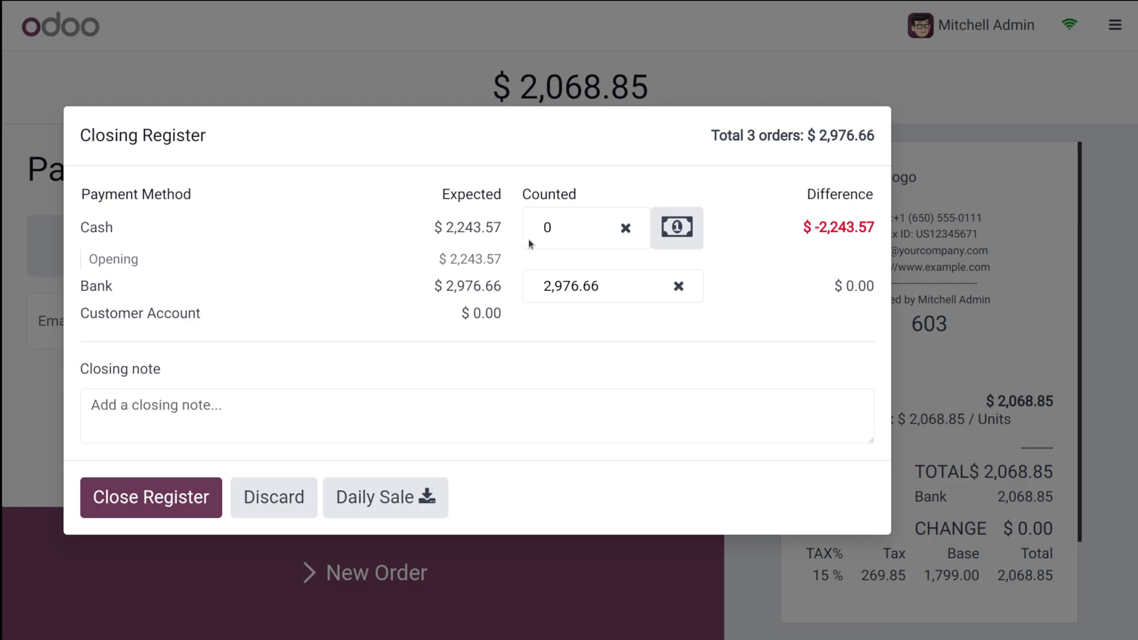
{"action": "mouse_move", "coordinate": [485, 322]}
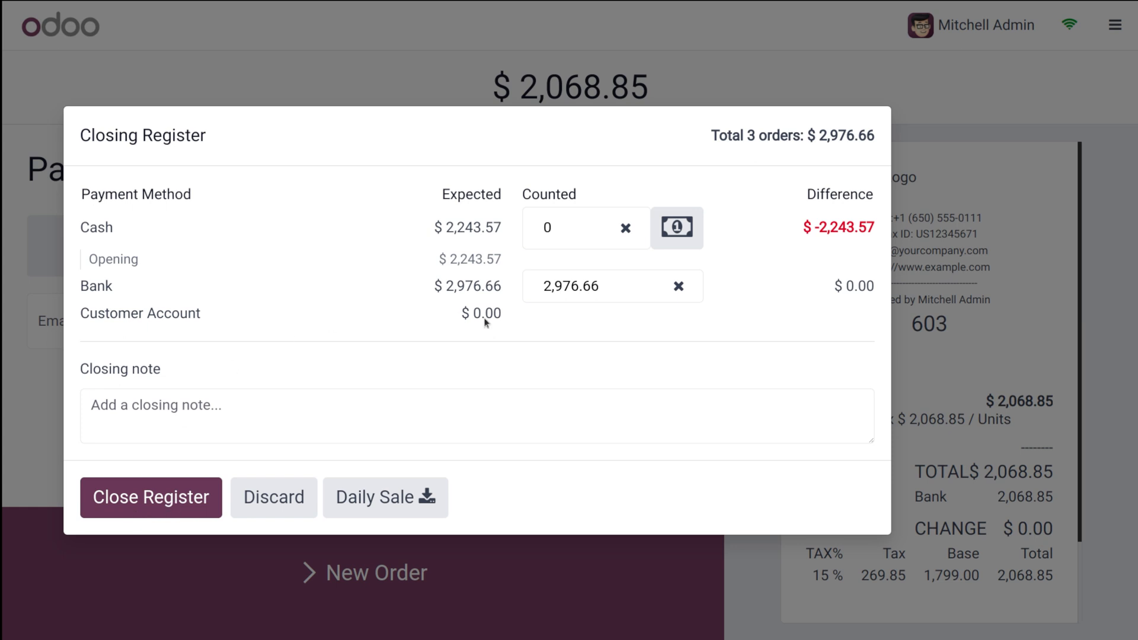
{"action": "left_click", "coordinate": [585, 227]}
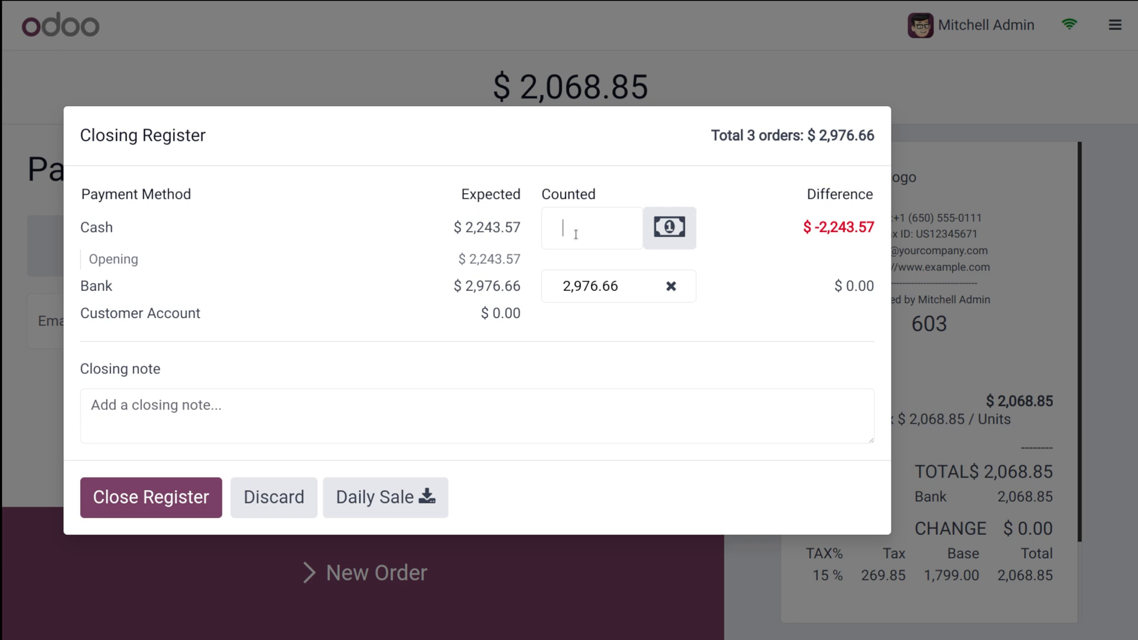
{"action": "type", "text": "2500"}
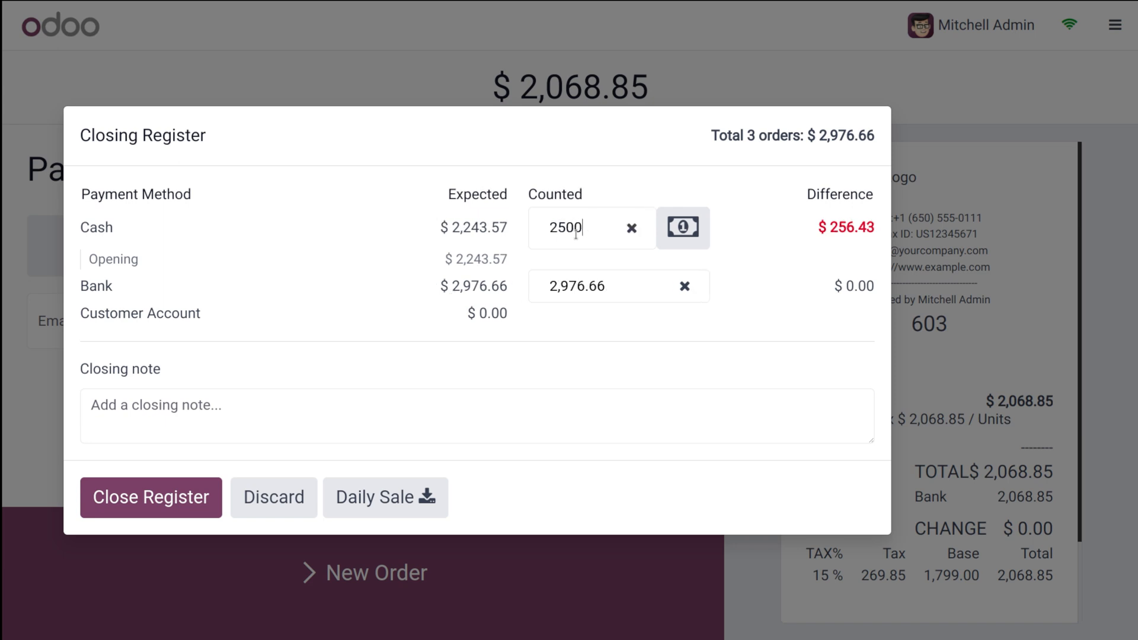
{"action": "left_click", "coordinate": [150, 497]}
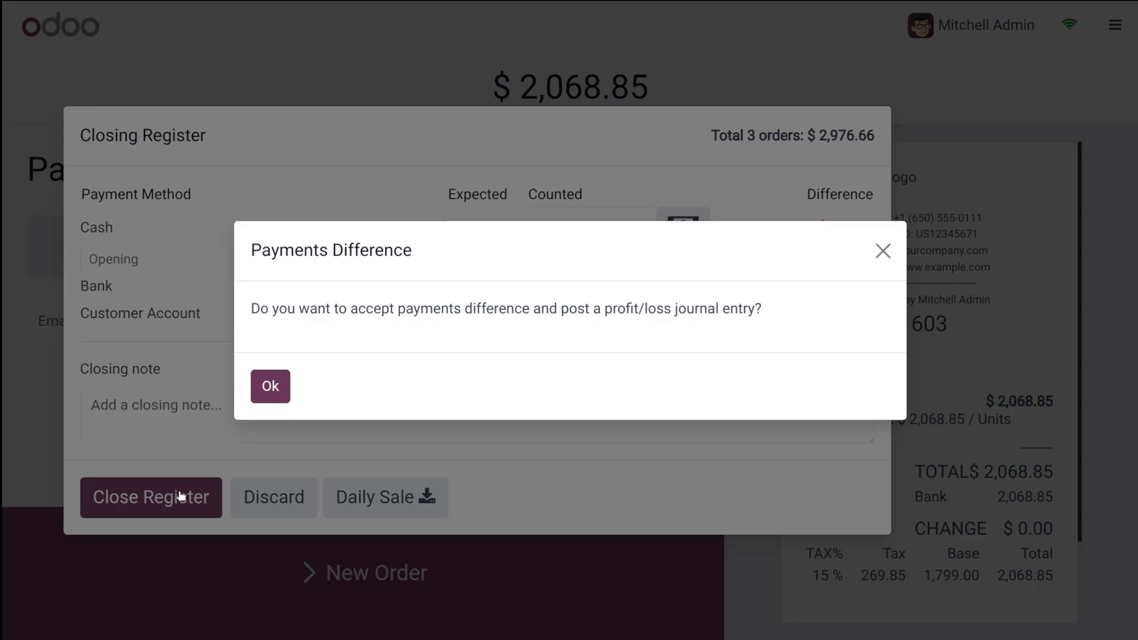
{"action": "left_click", "coordinate": [271, 386]}
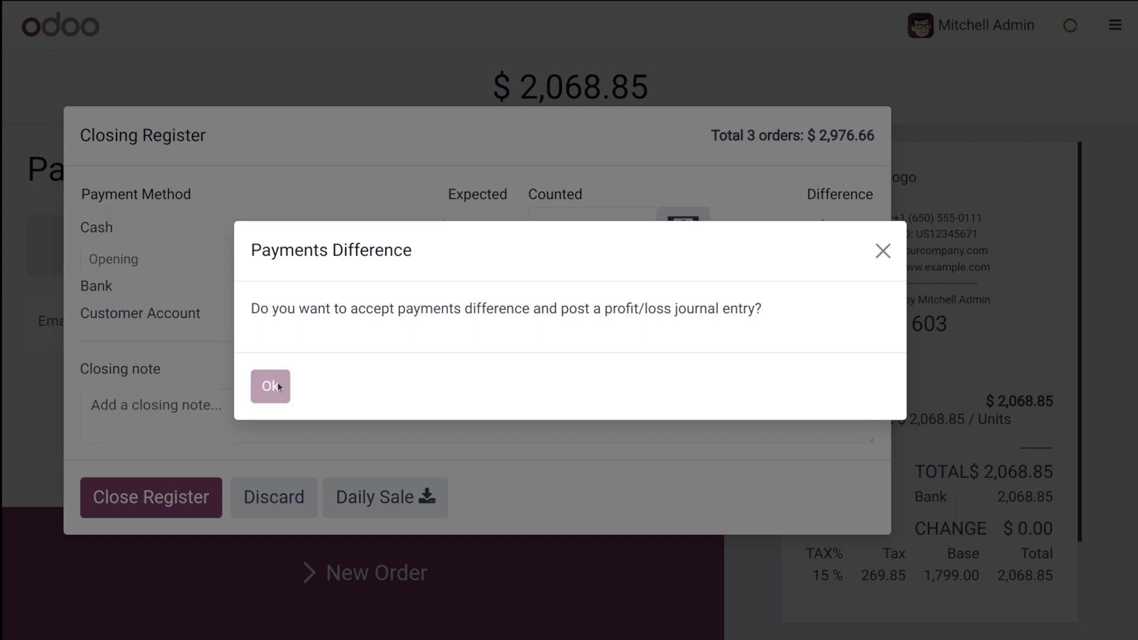
{"action": "left_click", "coordinate": [270, 385]}
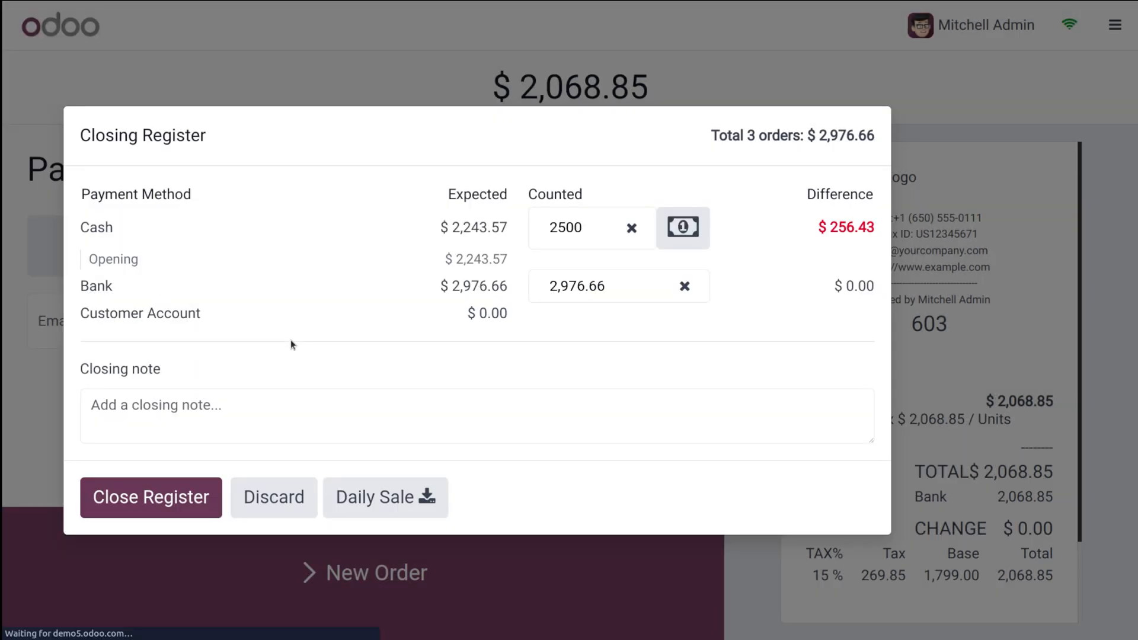
{"action": "left_click", "coordinate": [150, 497]}
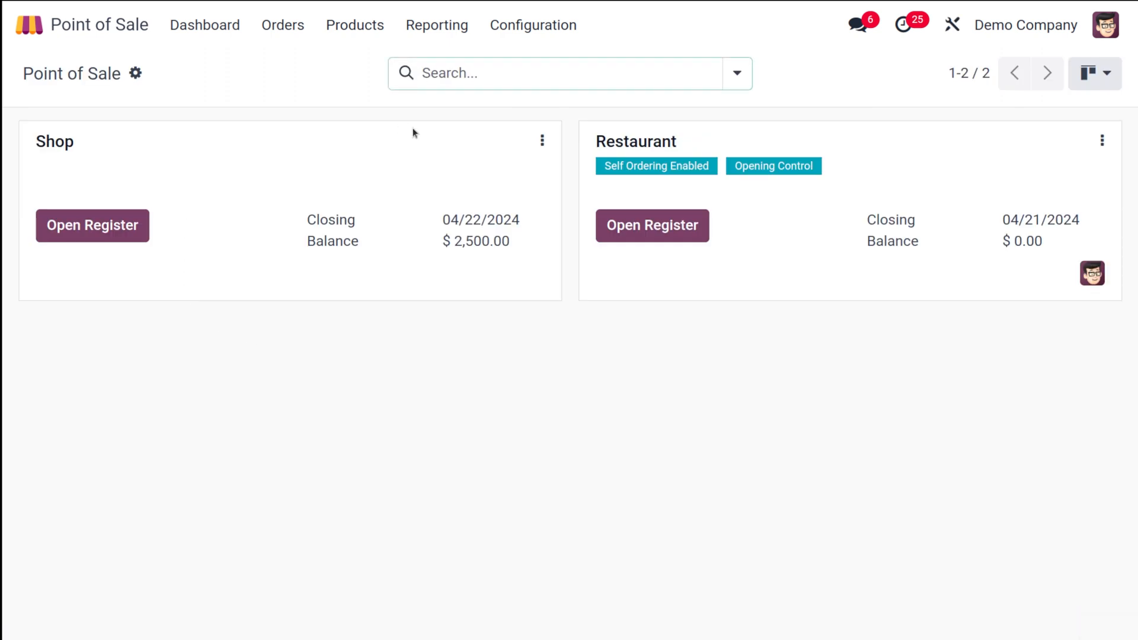
{"action": "mouse_move", "coordinate": [282, 25]}
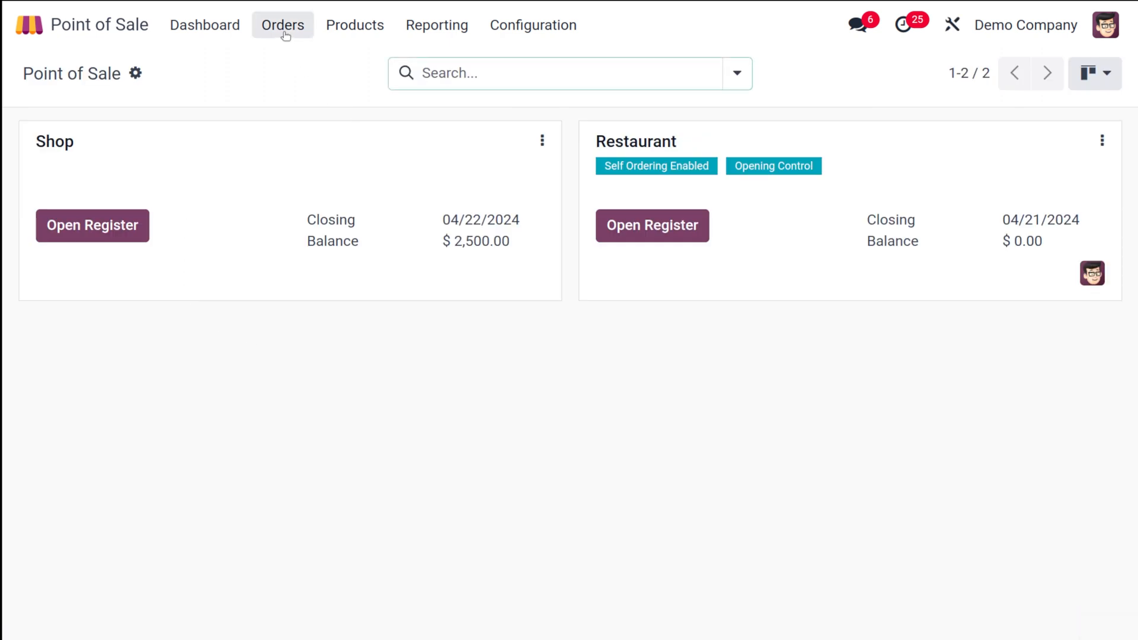
{"action": "left_click", "coordinate": [282, 25]}
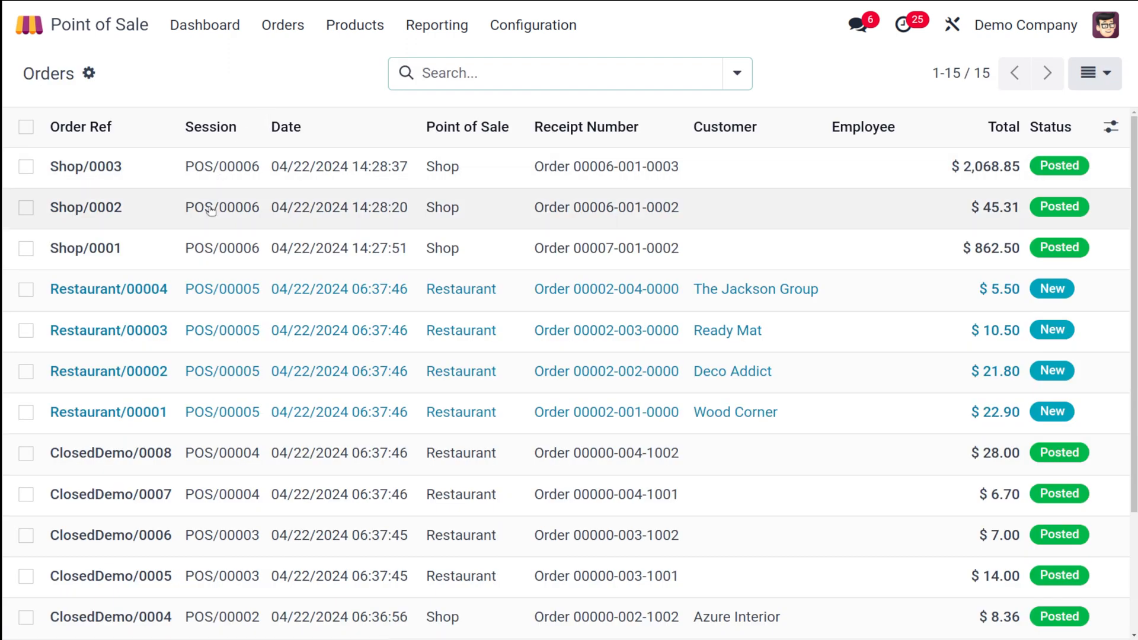
{"action": "mouse_move", "coordinate": [366, 232]}
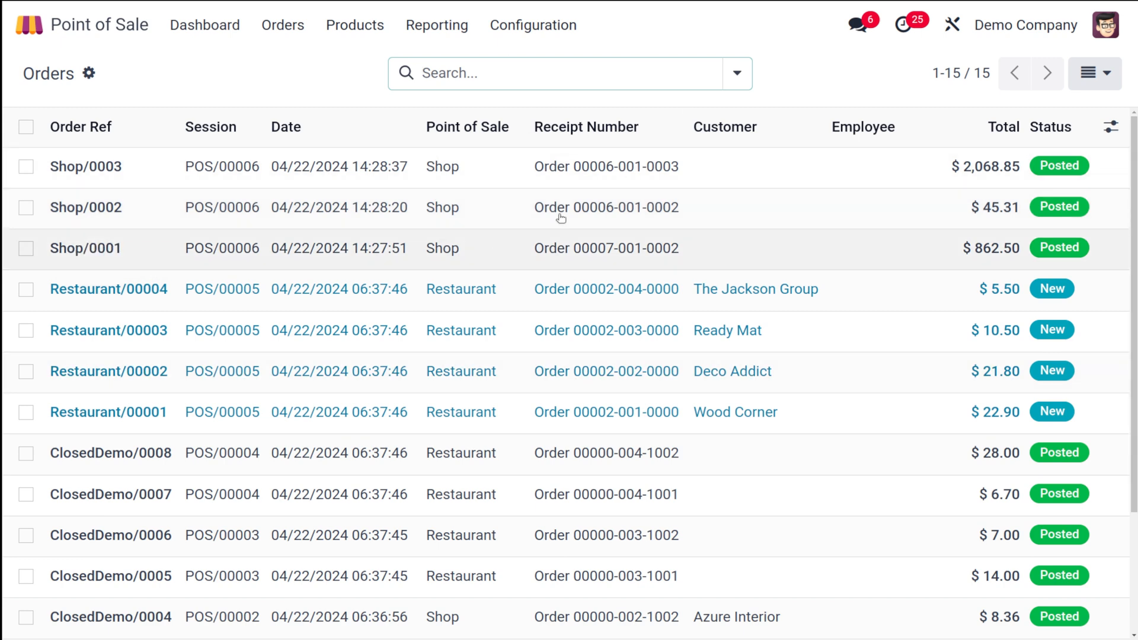
{"action": "mouse_move", "coordinate": [442, 207]}
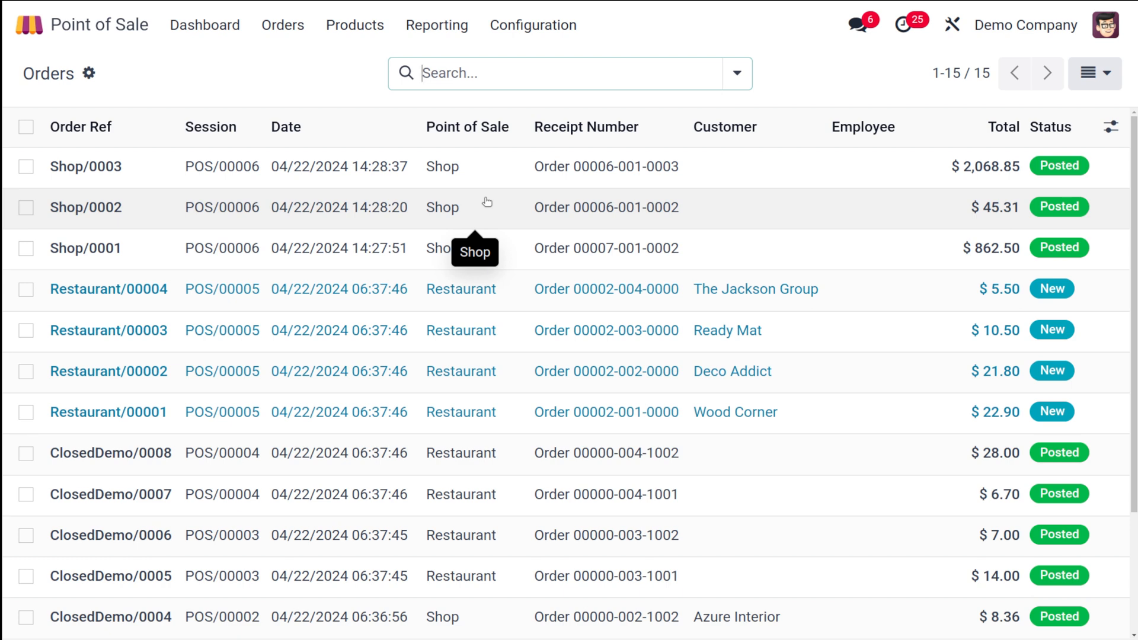
{"action": "mouse_move", "coordinate": [271, 64]}
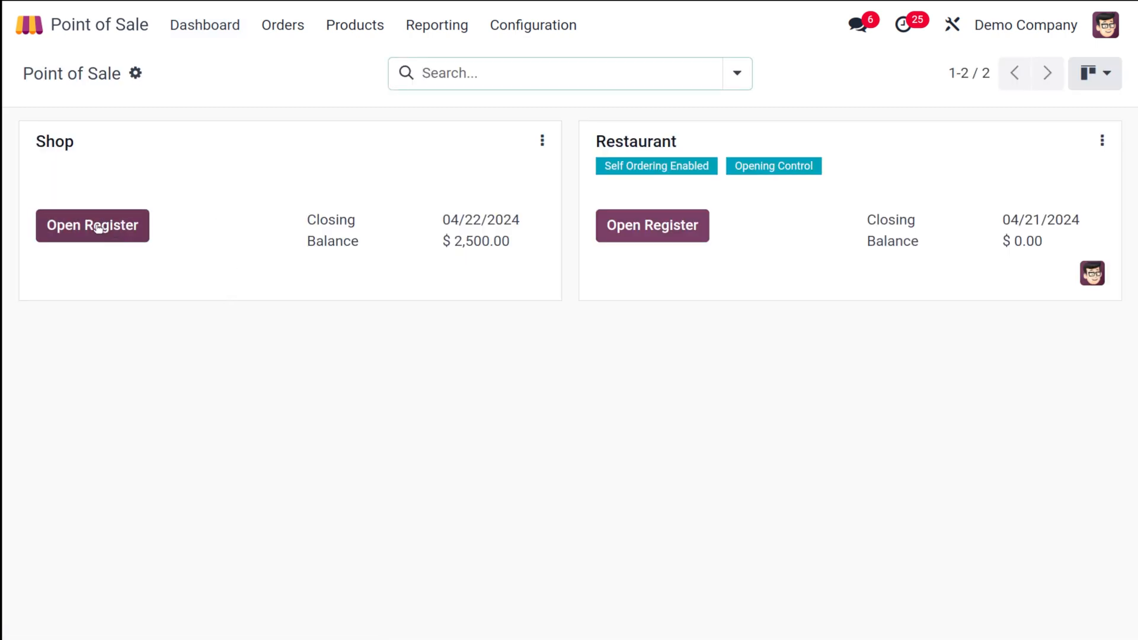
Reopen the Shop session with 2,500 opening cash and start paying a Corner Desk Left Sit order.
{"action": "left_click", "coordinate": [92, 225]}
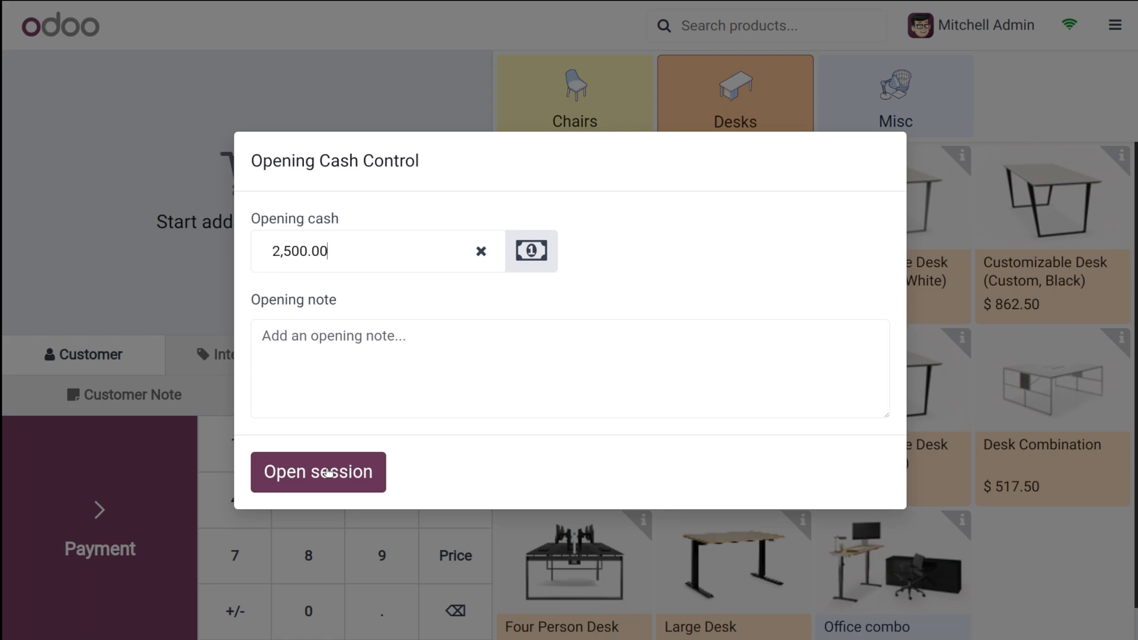
{"action": "left_click", "coordinate": [317, 472]}
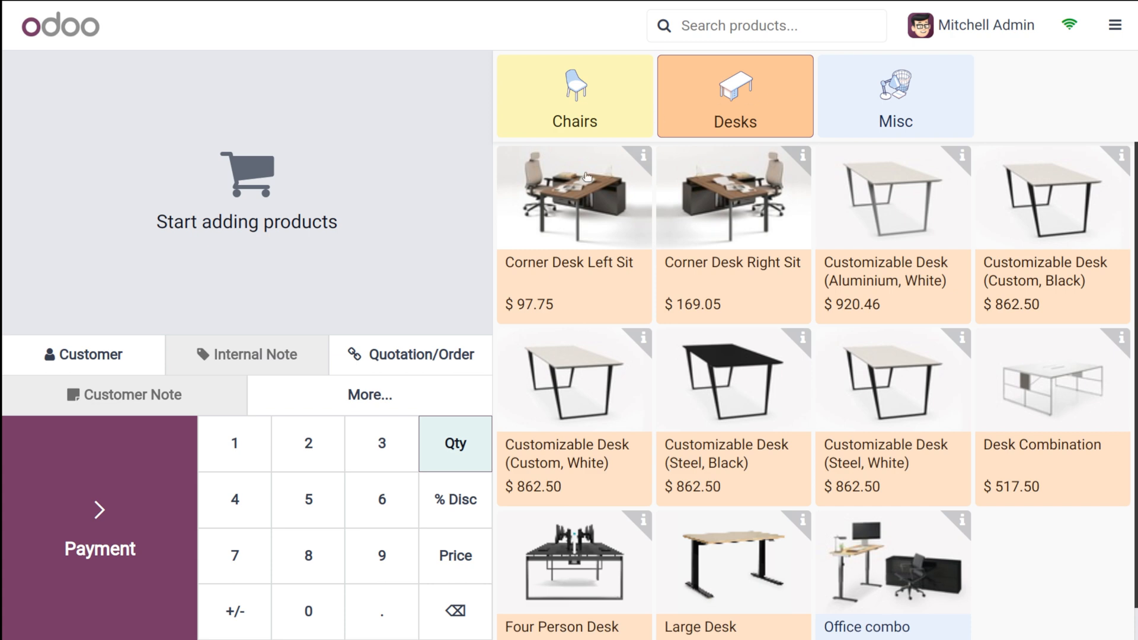
{"action": "left_click", "coordinate": [573, 196]}
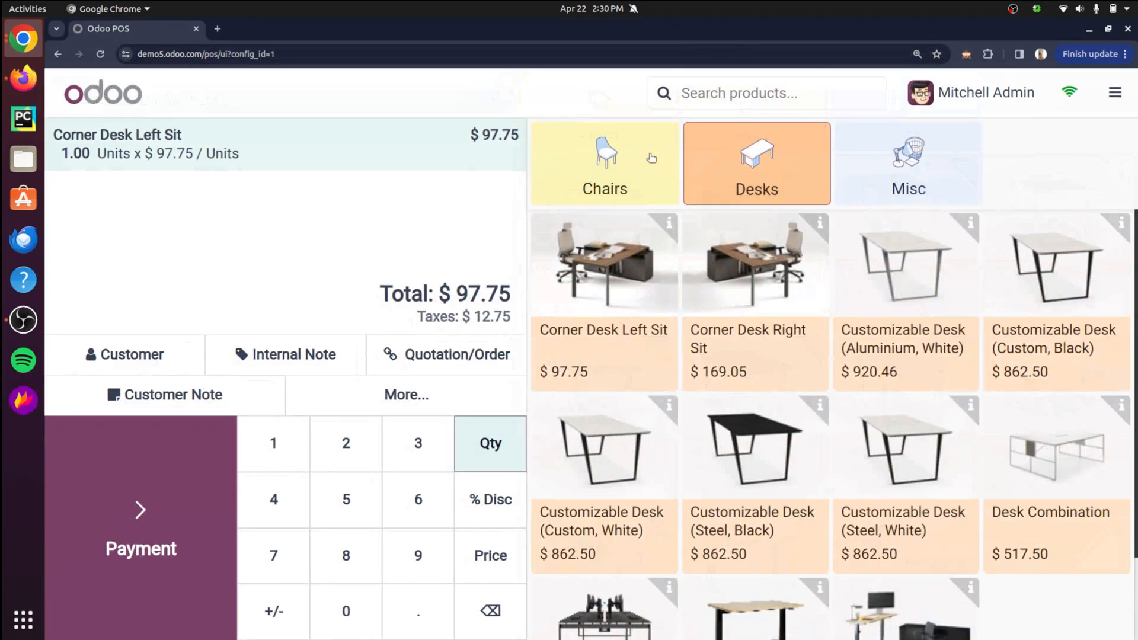
{"action": "left_click", "coordinate": [1081, 8]}
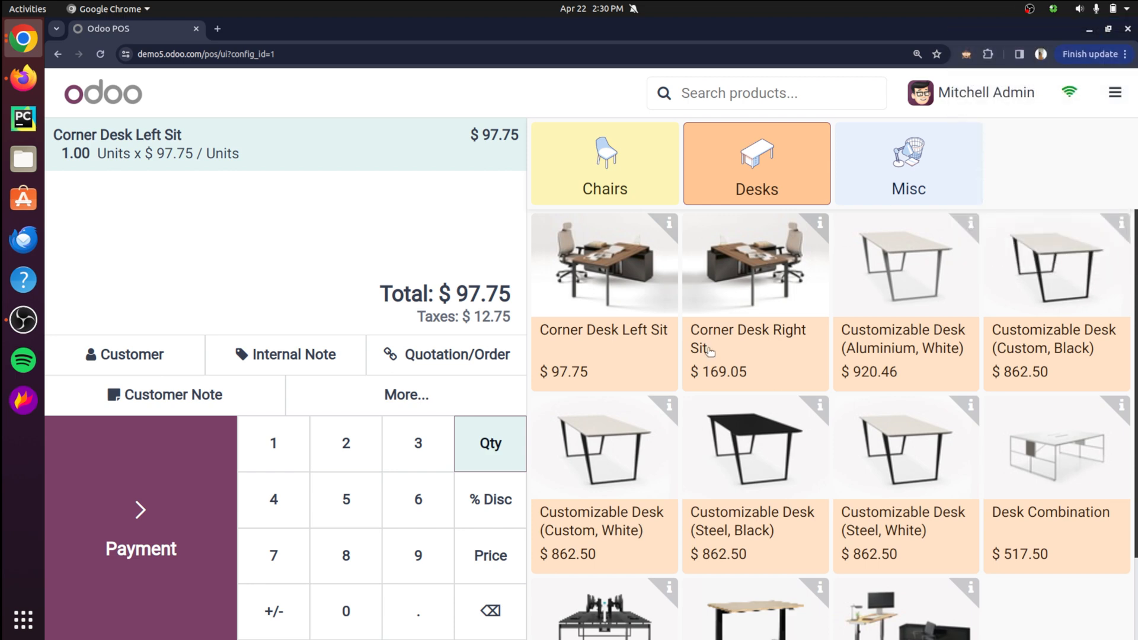
{"action": "key", "text": "F11"}
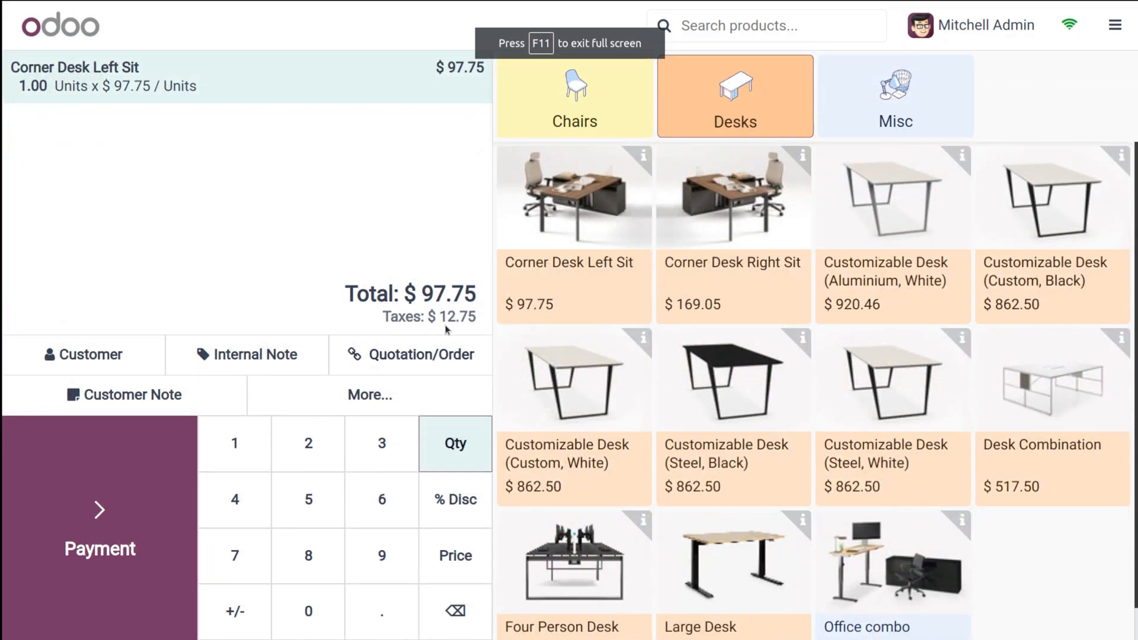
{"action": "left_click", "coordinate": [100, 530]}
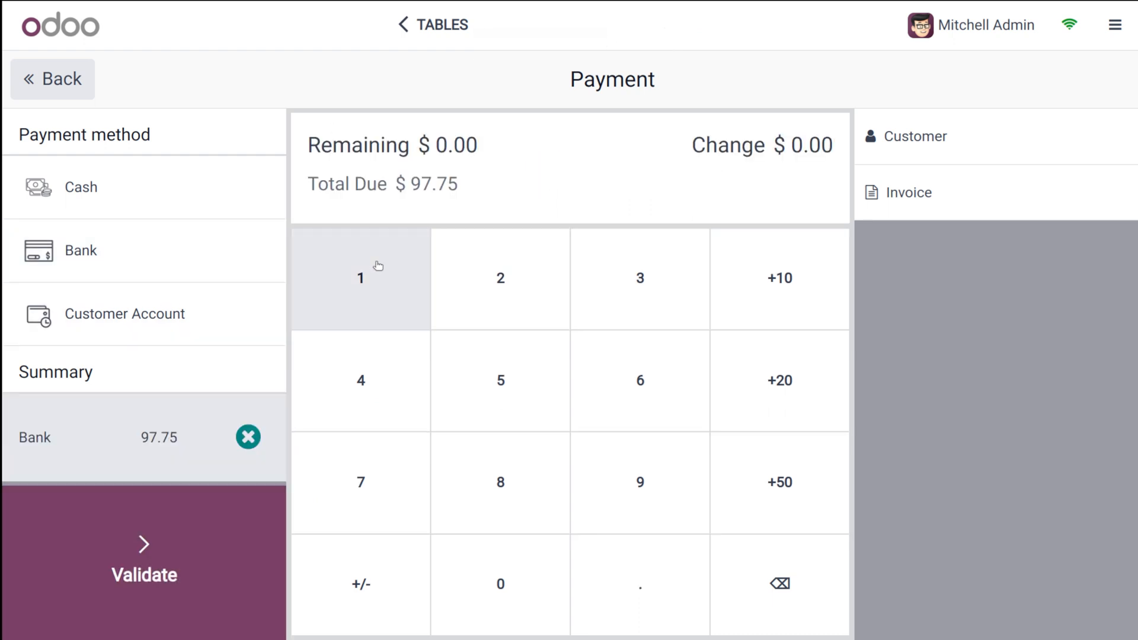
{"action": "mouse_move", "coordinate": [501, 218]}
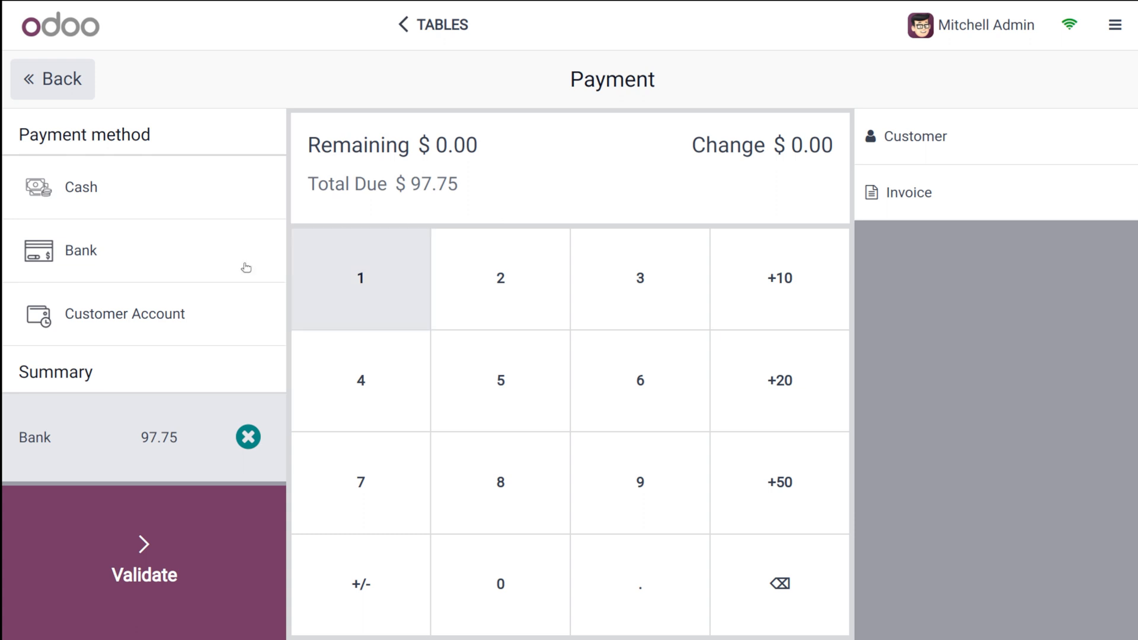
Validate the $97.75 Corner Desk Left Sit Bank payment offline, then begin a new empty order.
{"action": "left_click", "coordinate": [143, 566]}
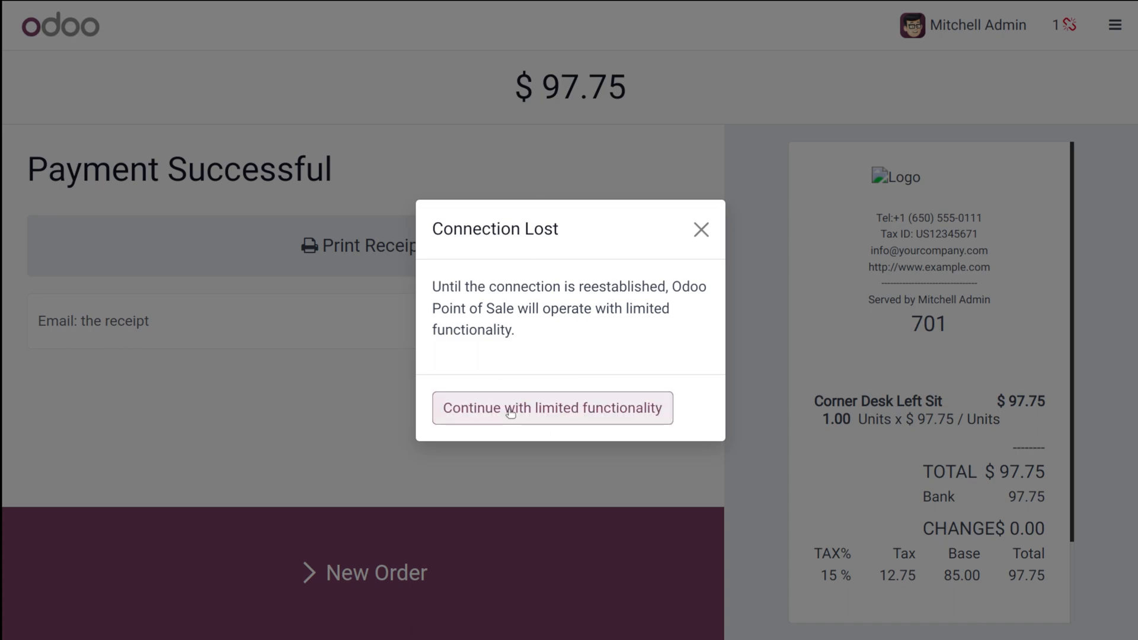
{"action": "left_click", "coordinate": [552, 407]}
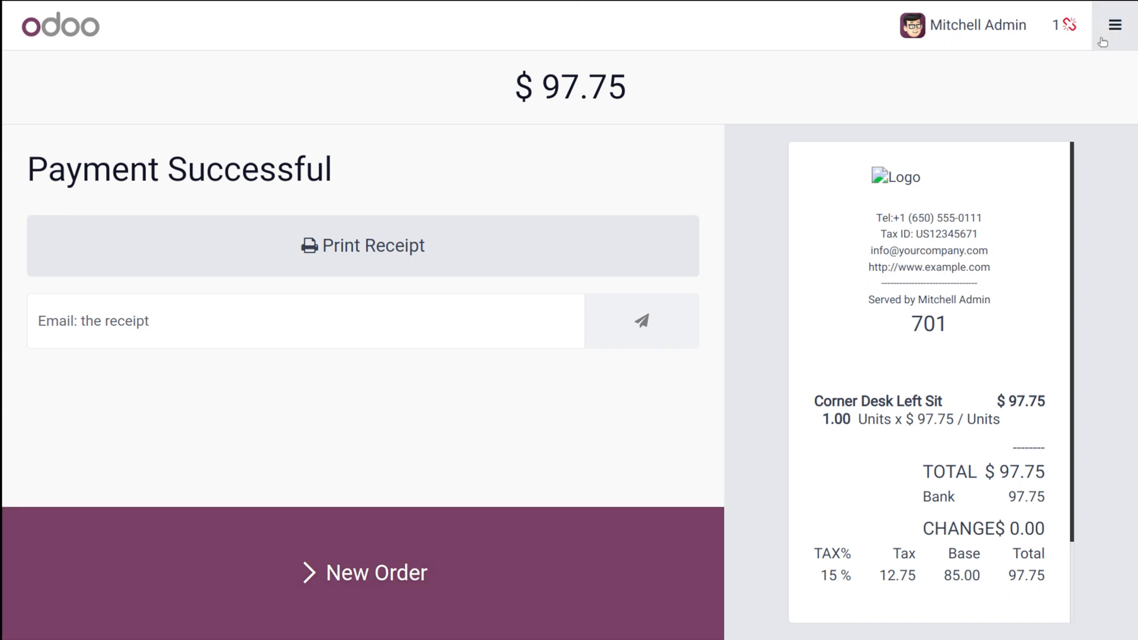
{"action": "mouse_move", "coordinate": [1036, 190]}
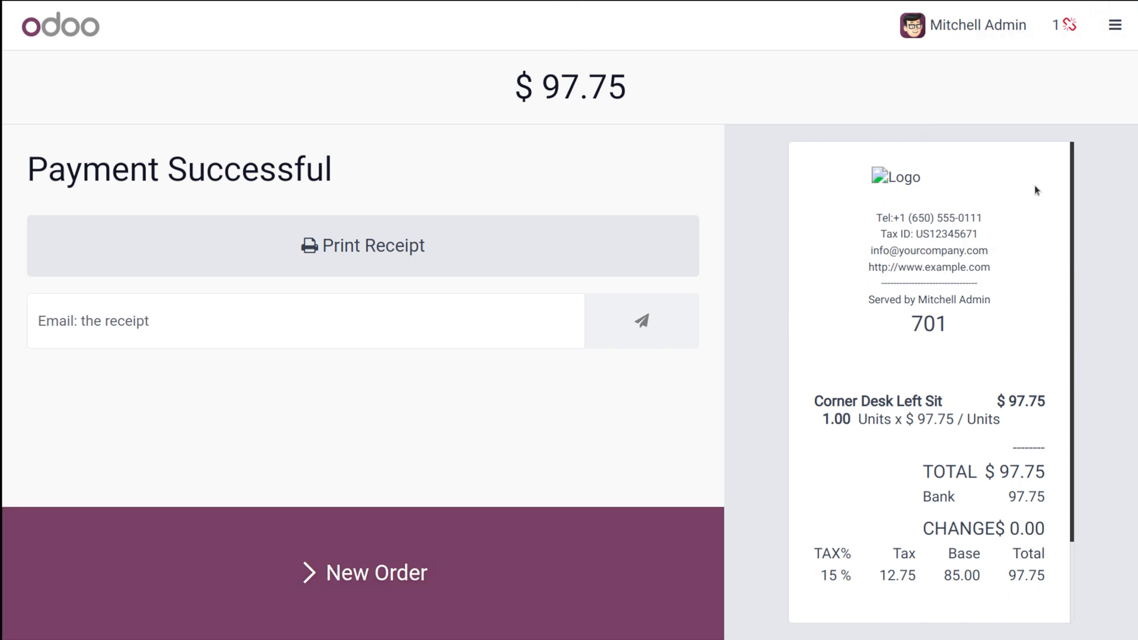
{"action": "mouse_move", "coordinate": [634, 352]}
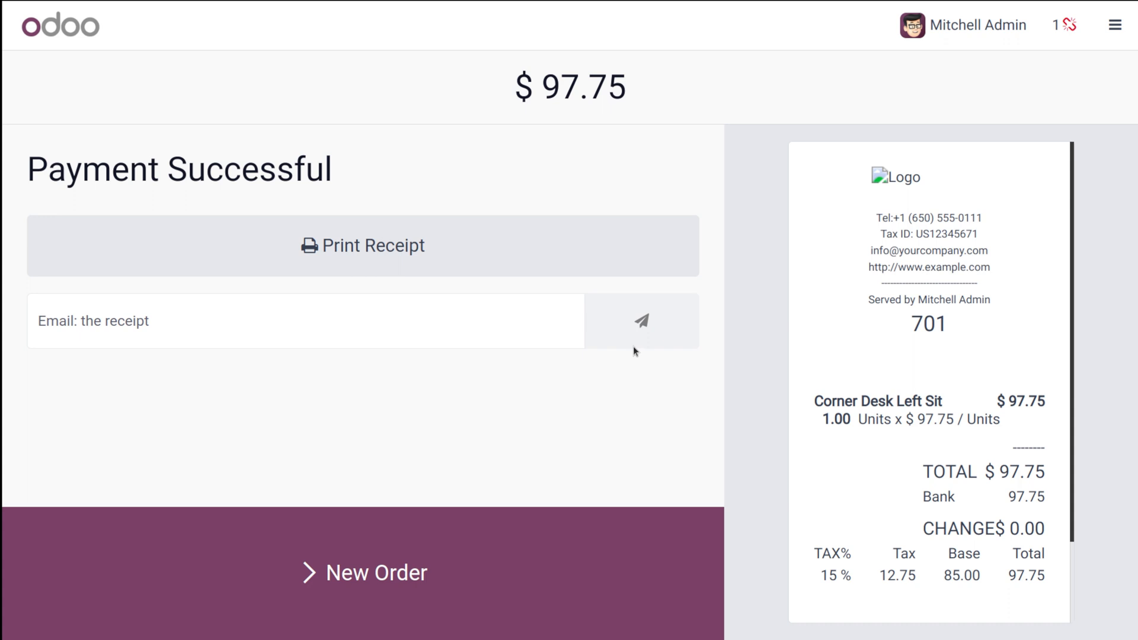
{"action": "mouse_move", "coordinate": [536, 368]}
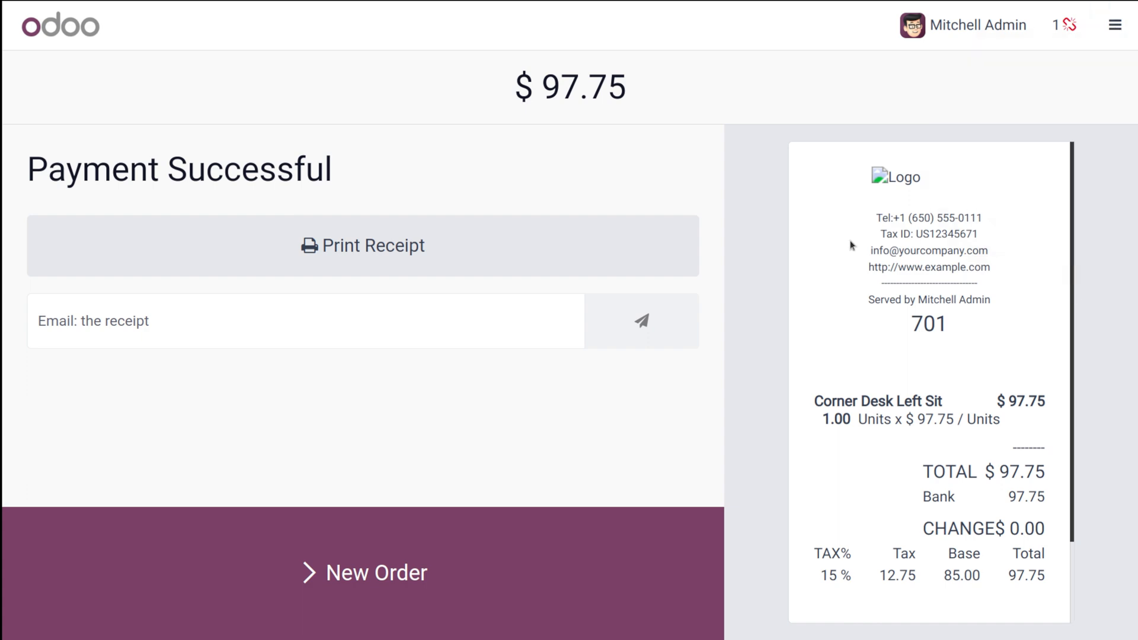
{"action": "mouse_move", "coordinate": [795, 250]}
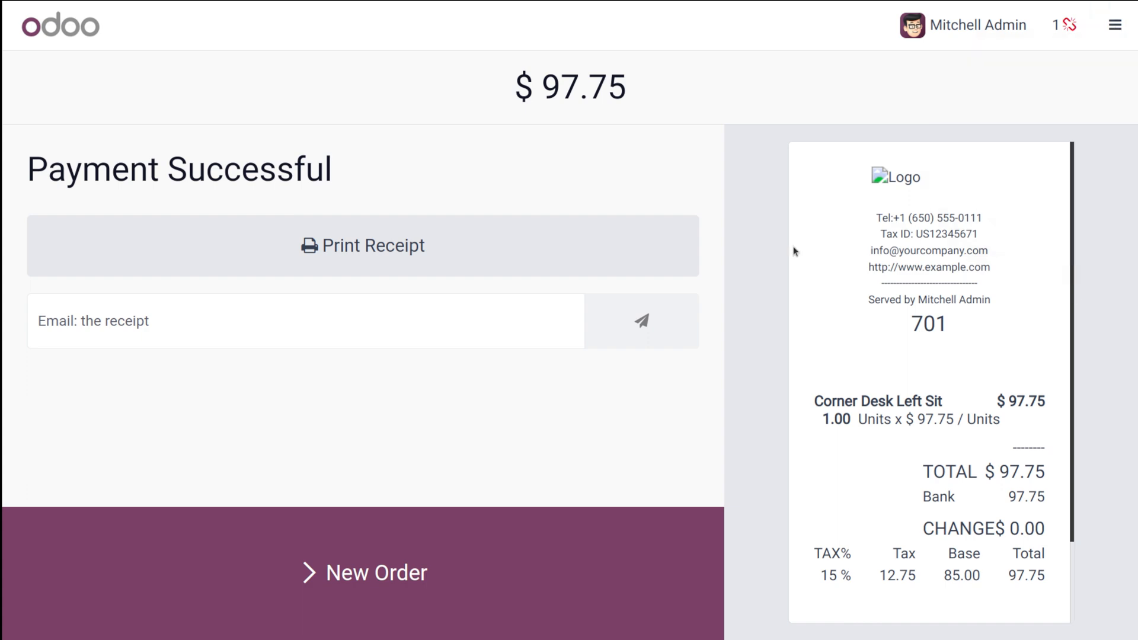
{"action": "left_click", "coordinate": [1116, 9]}
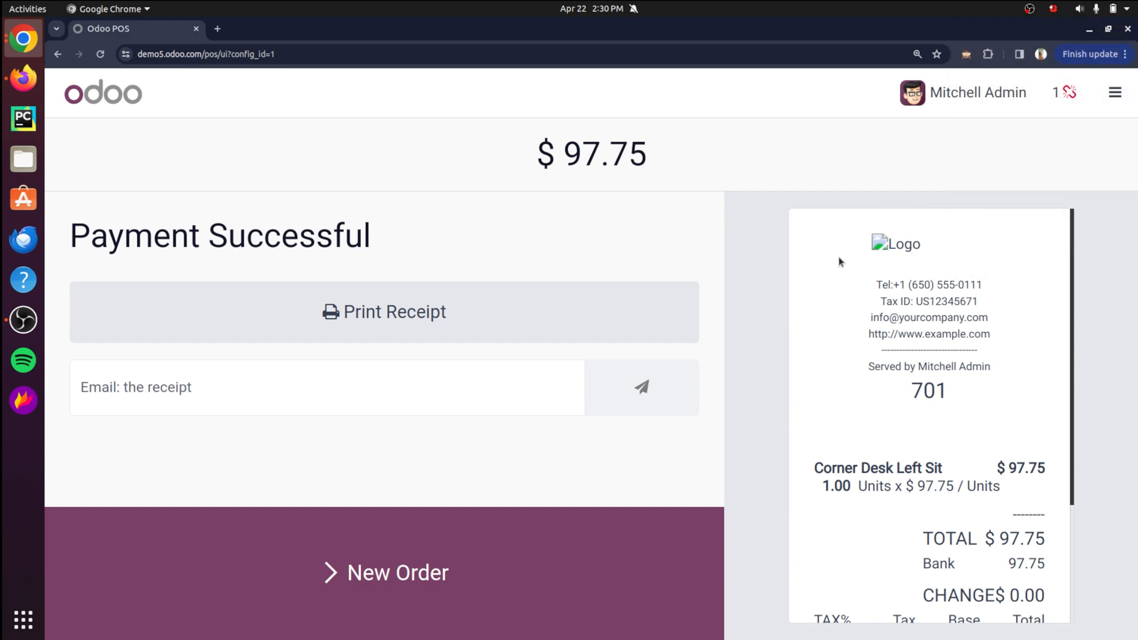
{"action": "key", "text": "F11"}
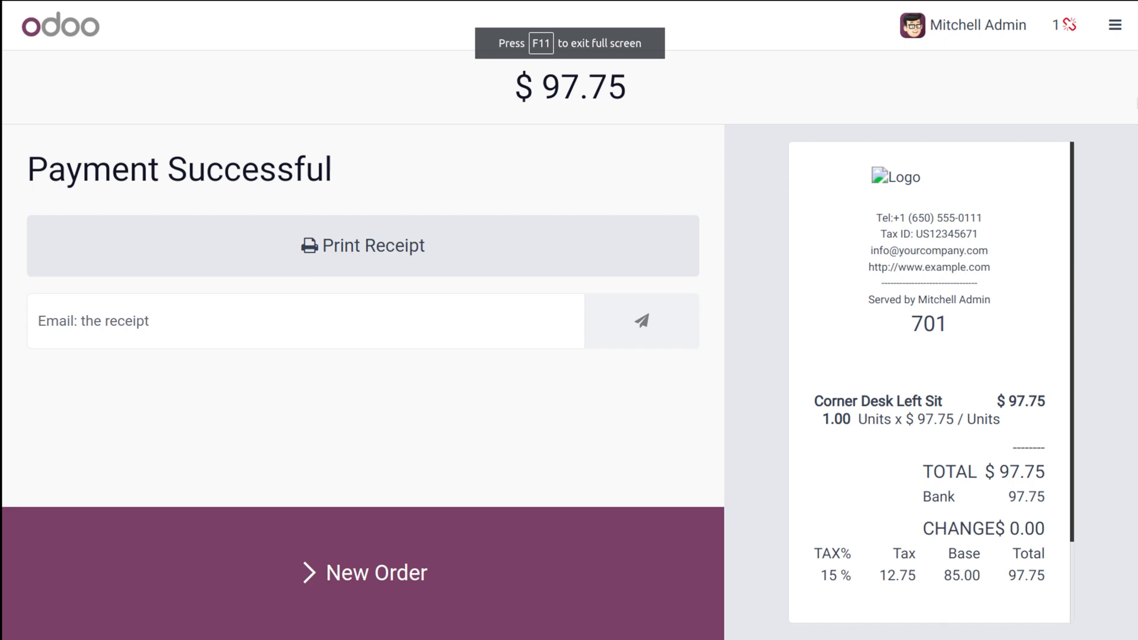
{"action": "left_click", "coordinate": [364, 573]}
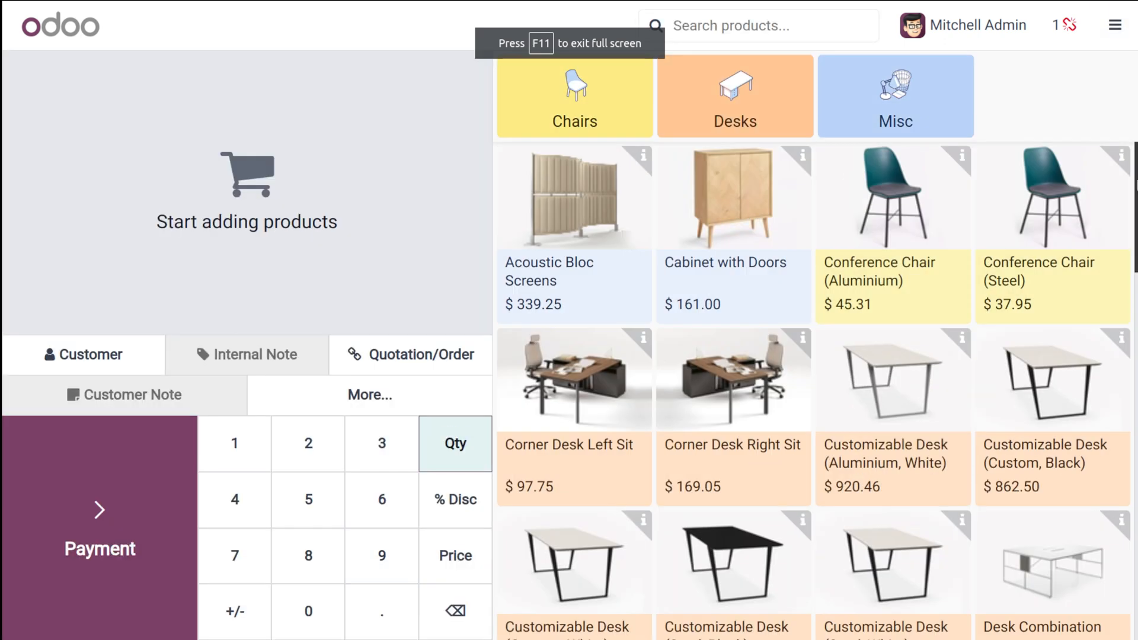
Close the Shop register with 2000 counted cash, accepting the payments difference.
{"action": "left_click", "coordinate": [1115, 25]}
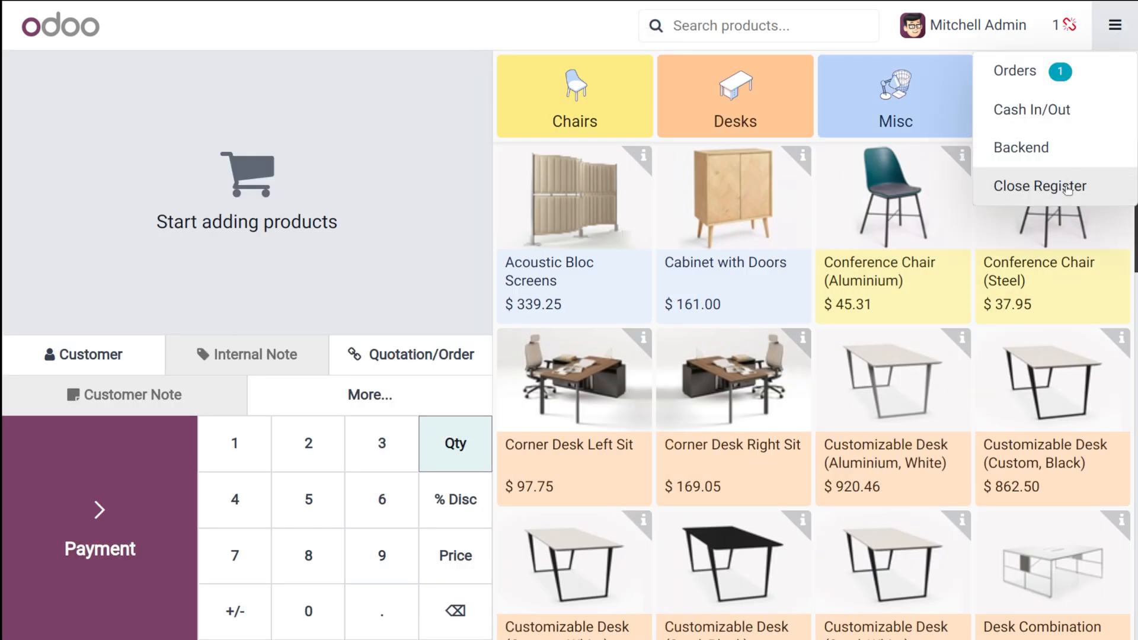
{"action": "left_click", "coordinate": [1040, 186]}
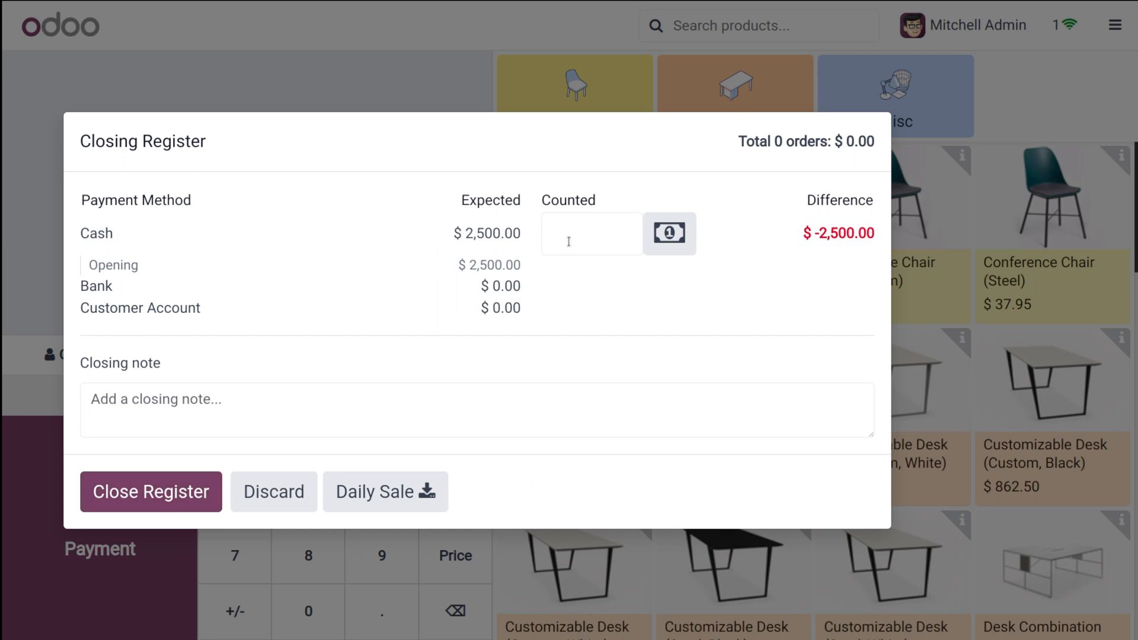
{"action": "type", "text": "2"}
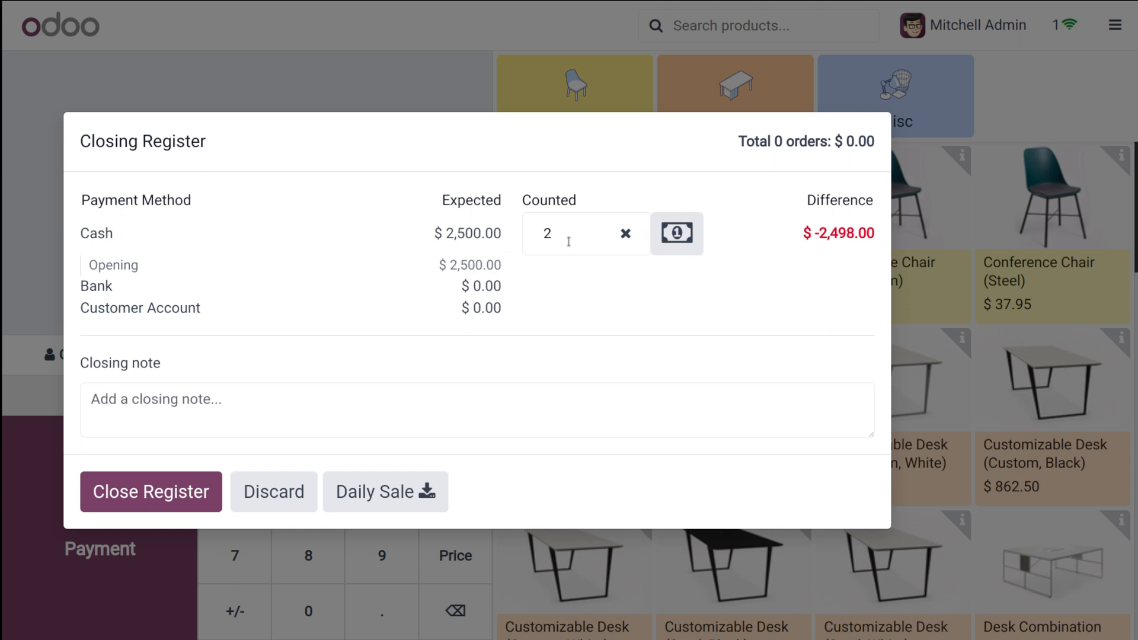
{"action": "type", "text": "000"}
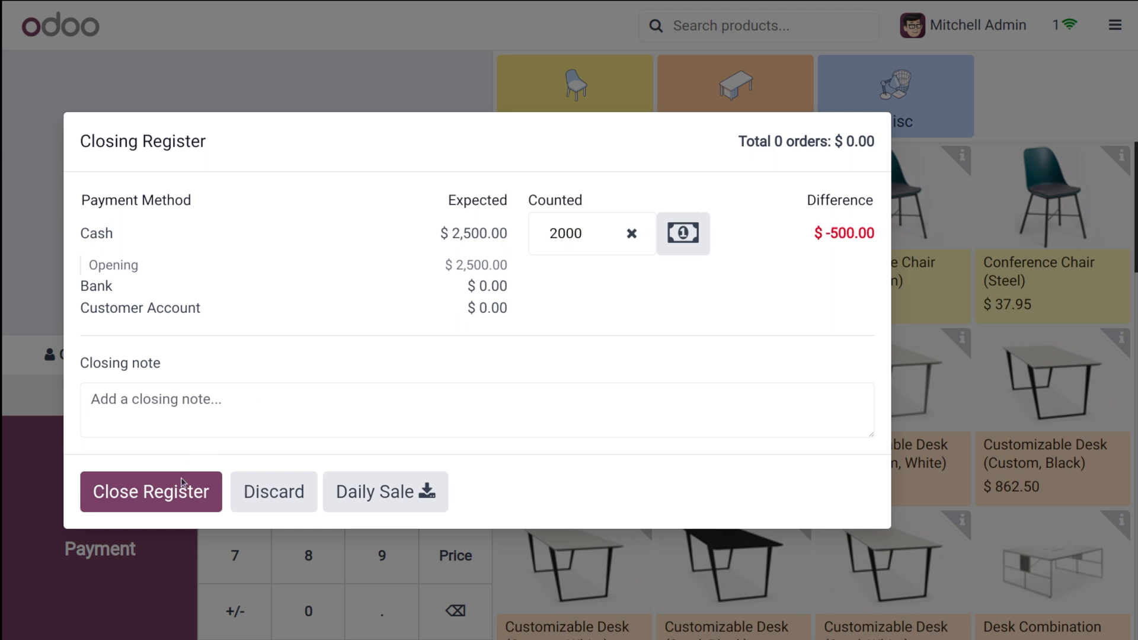
{"action": "left_click", "coordinate": [150, 491]}
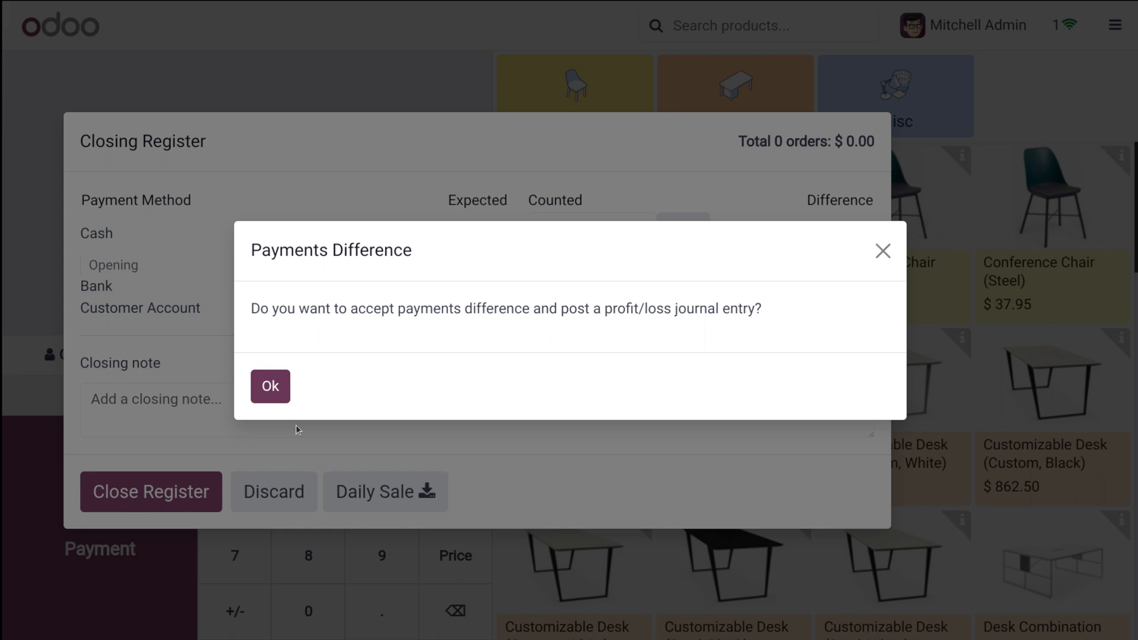
{"action": "left_click", "coordinate": [269, 385]}
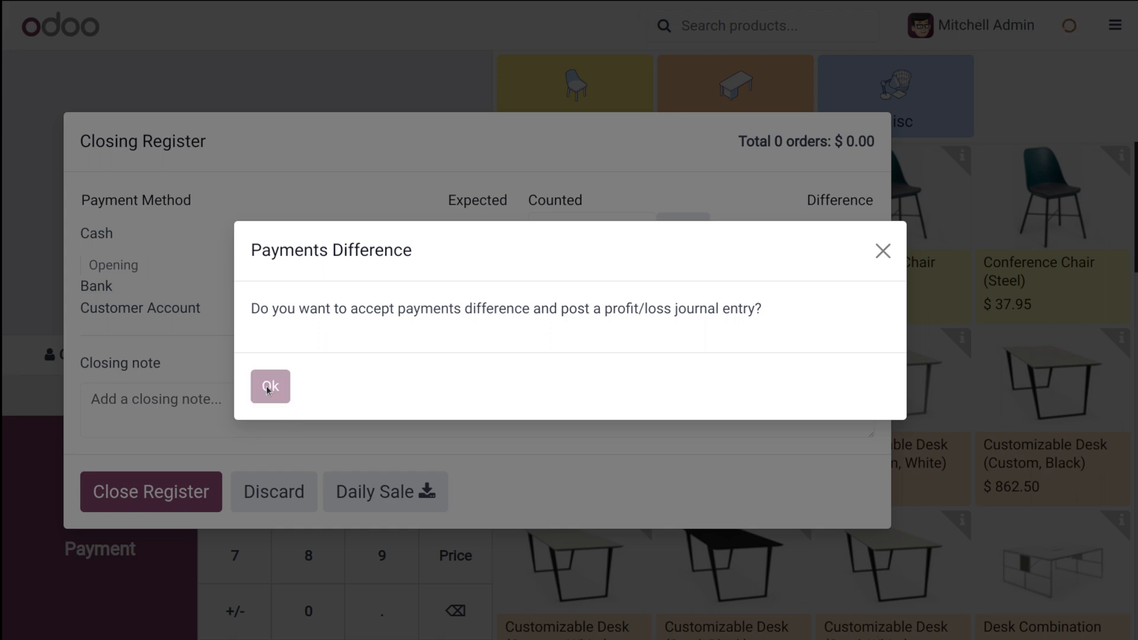
{"action": "left_click", "coordinate": [270, 385]}
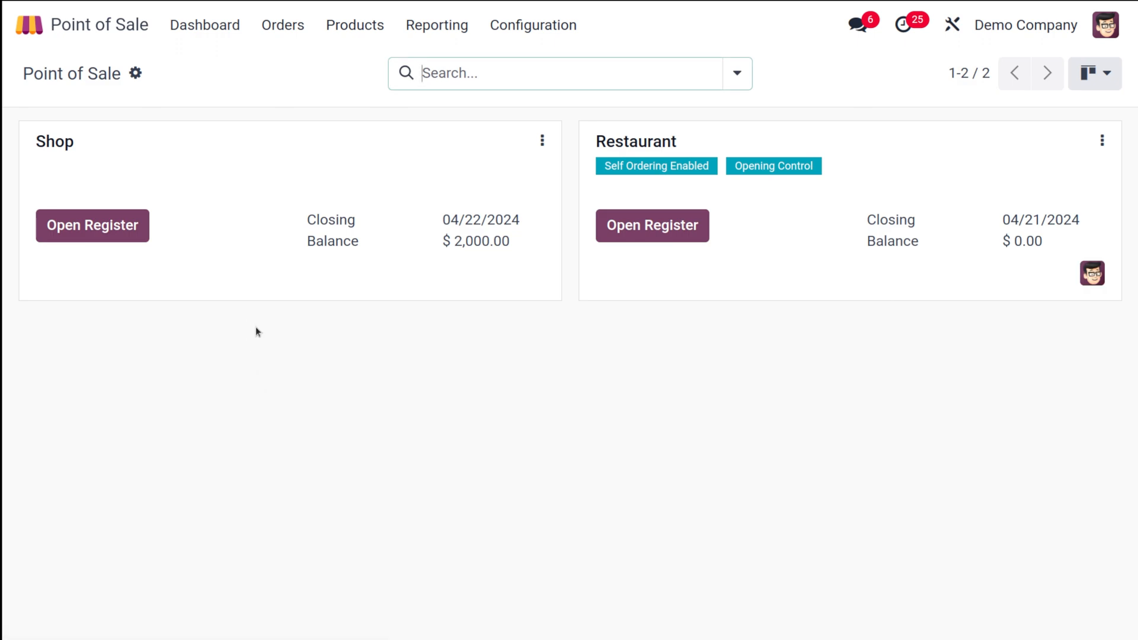
{"action": "mouse_move", "coordinate": [282, 25]}
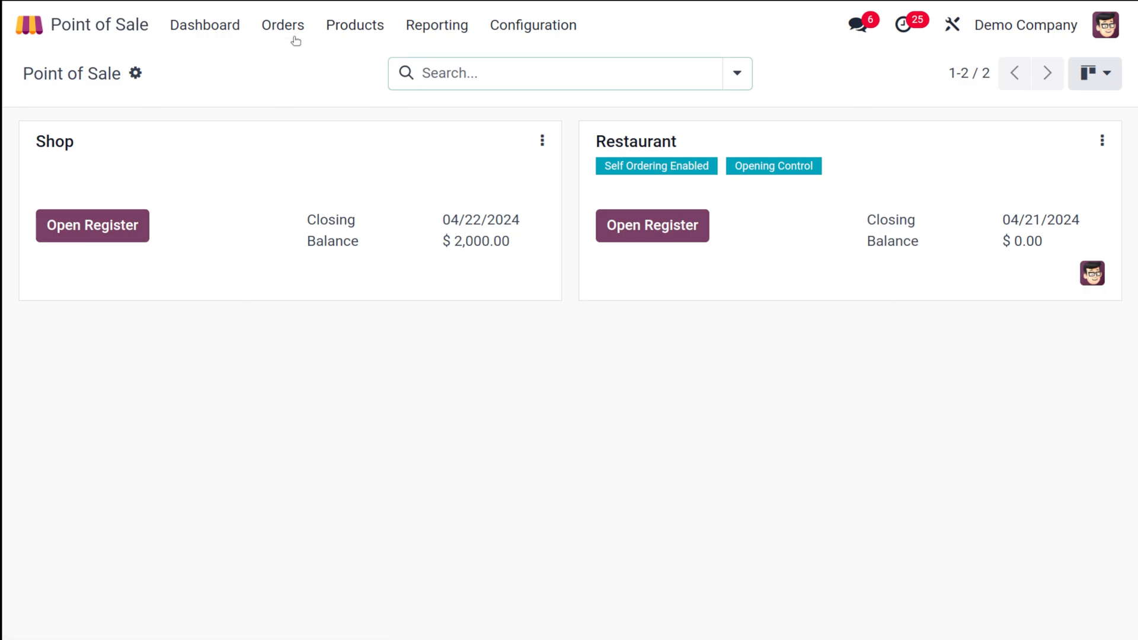
Open the backend Orders list from the Orders menu.
{"action": "left_click", "coordinate": [282, 25]}
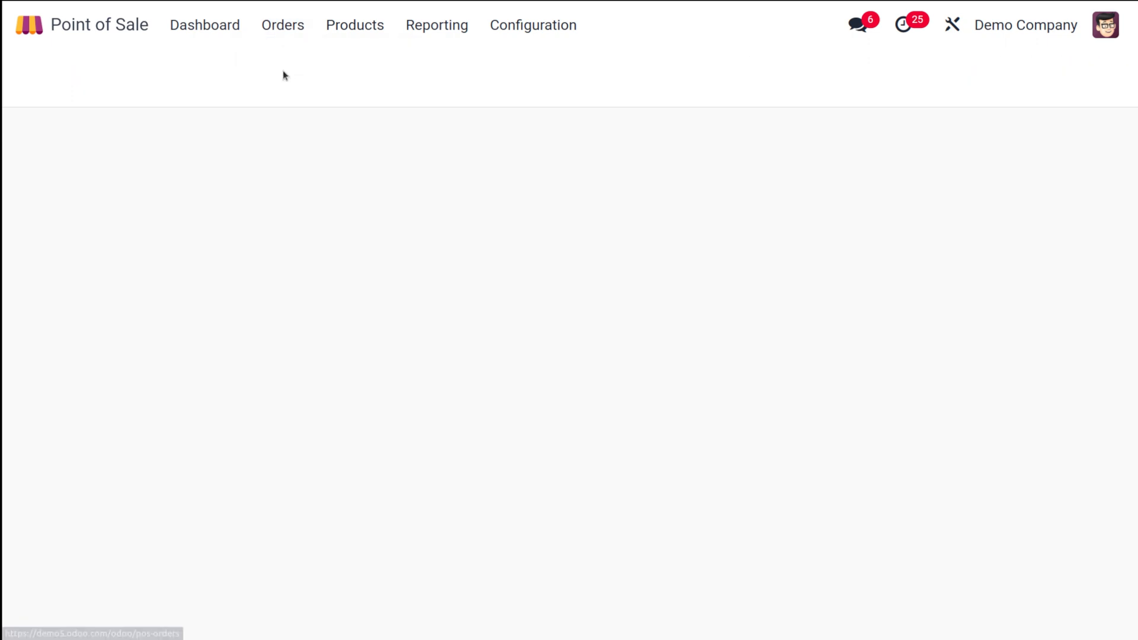
{"action": "left_click", "coordinate": [282, 25]}
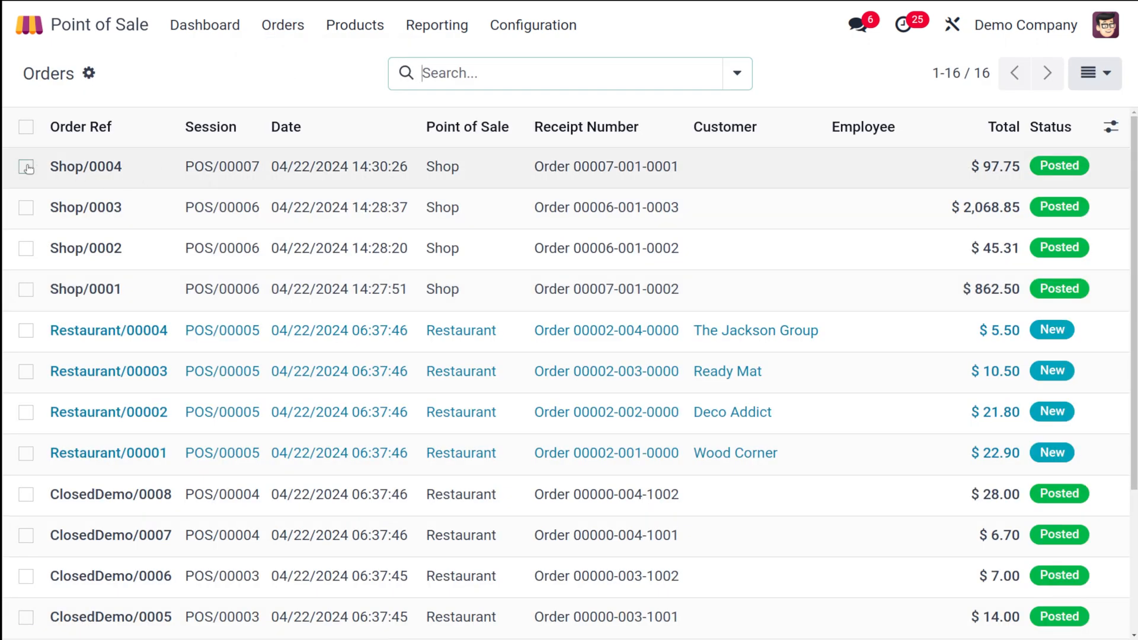
{"action": "mouse_move", "coordinate": [605, 166]}
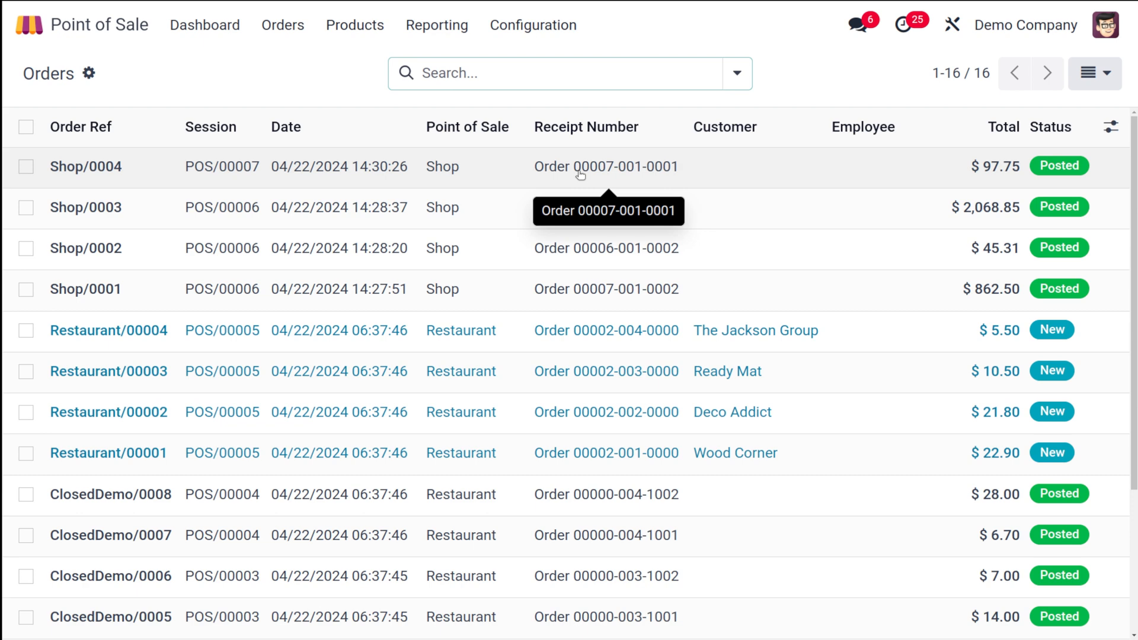
{"action": "mouse_move", "coordinate": [488, 168]}
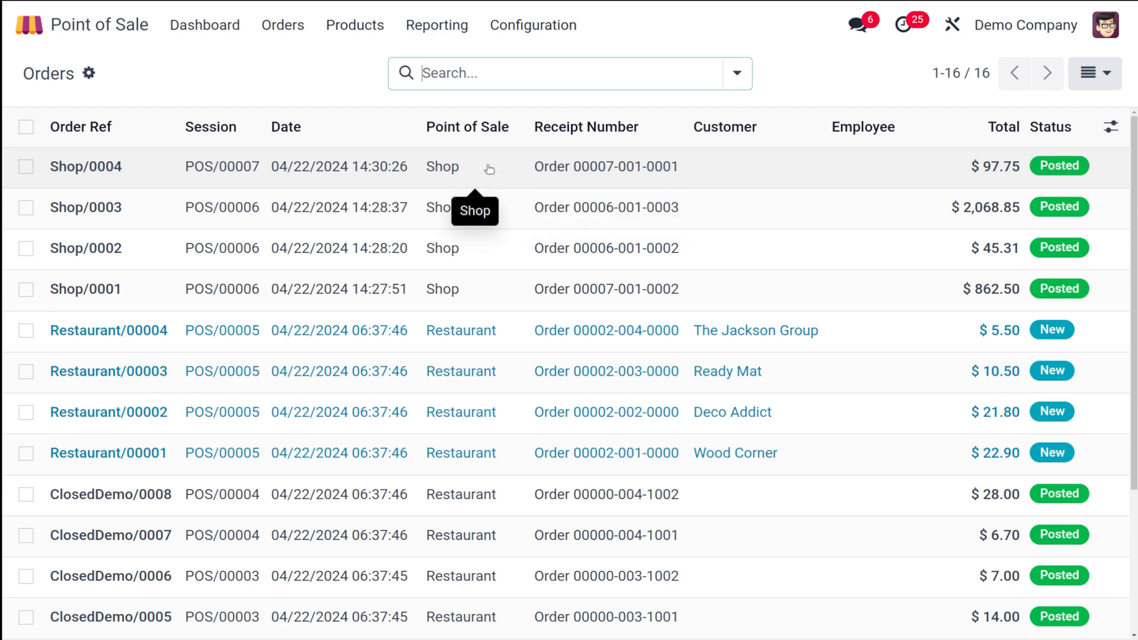